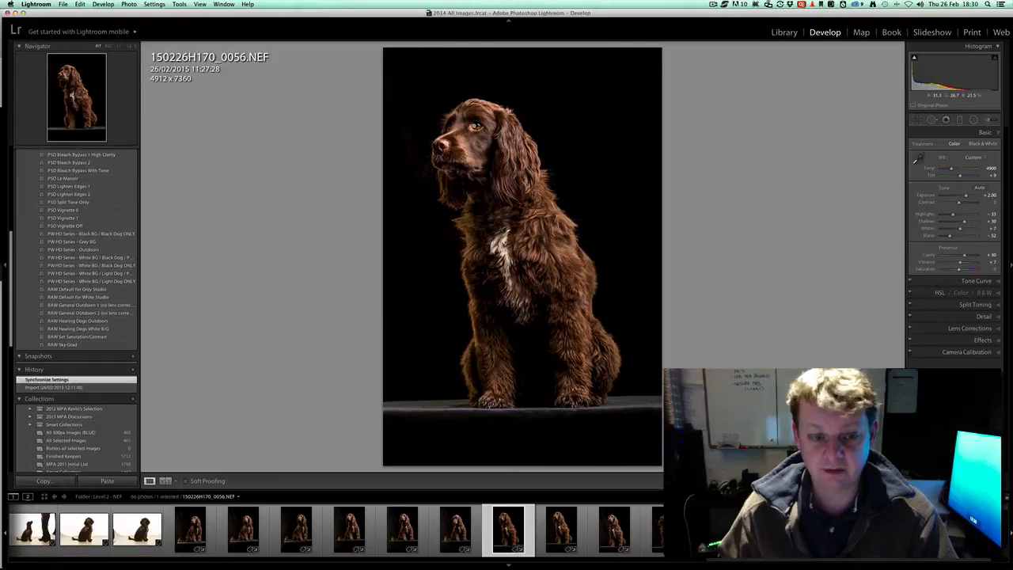
Step: In Lightroom's Basic panel, darken Blacks to the clipping point, lift Shadows and lower Highlights
key("f")
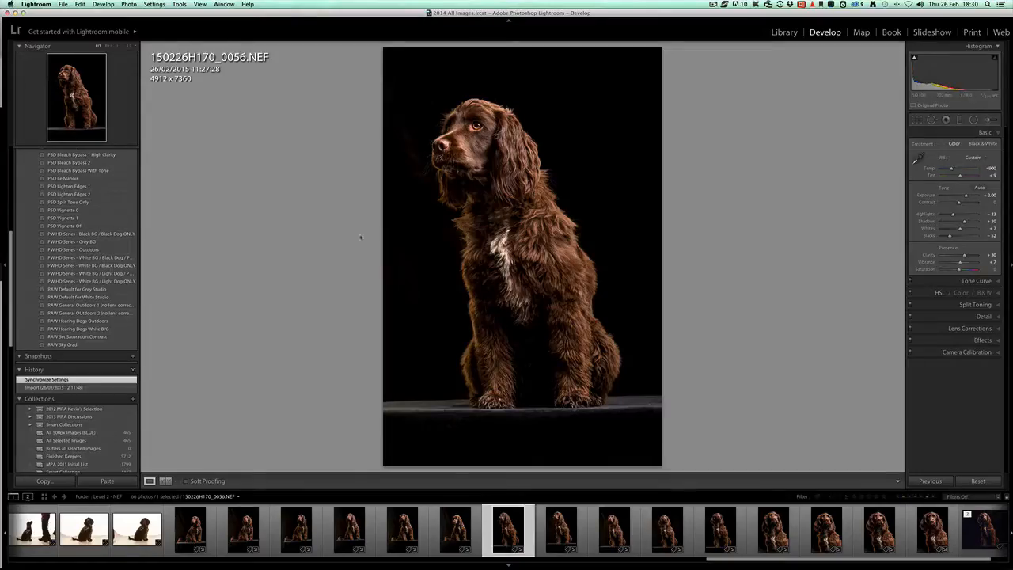
left_click(783, 32)
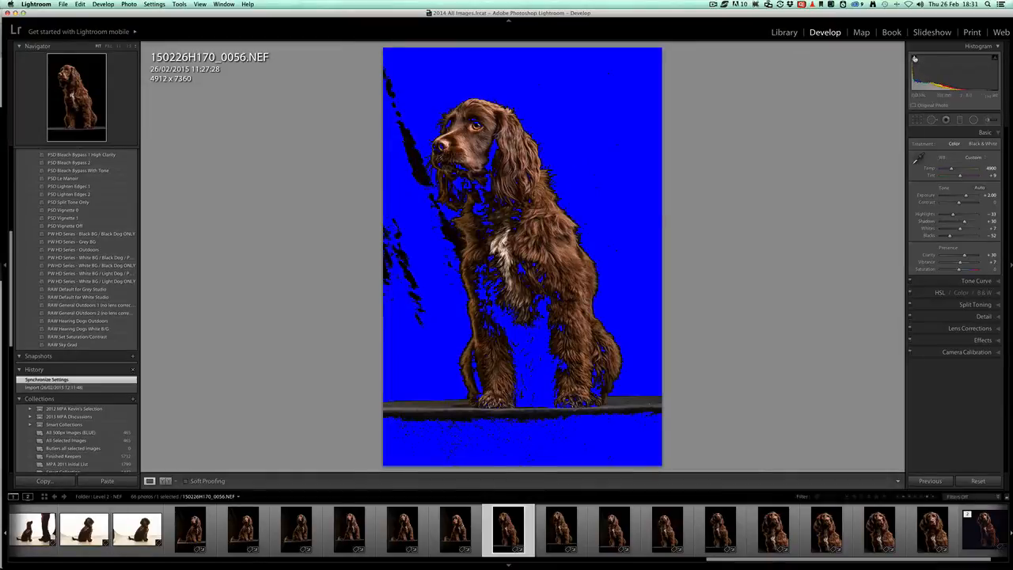
left_click_drag(973, 235, 953, 234)
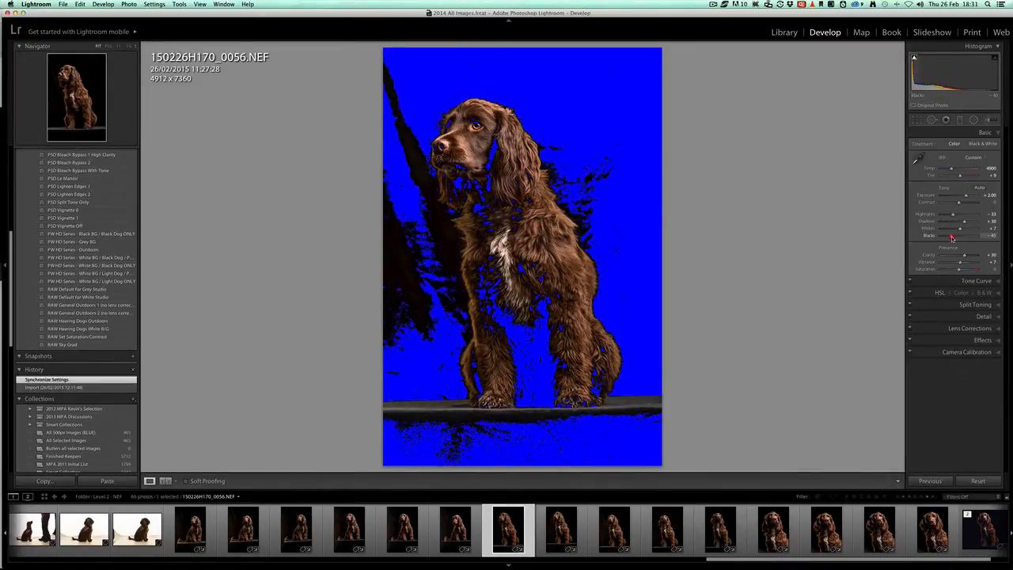
left_click_drag(953, 235, 945, 235)
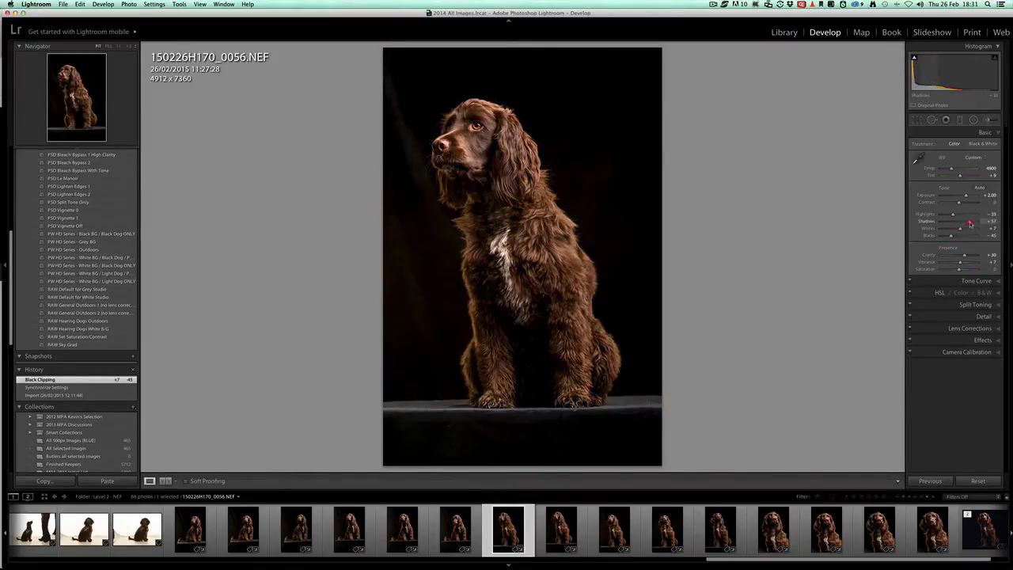
left_click_drag(965, 214, 950, 215)
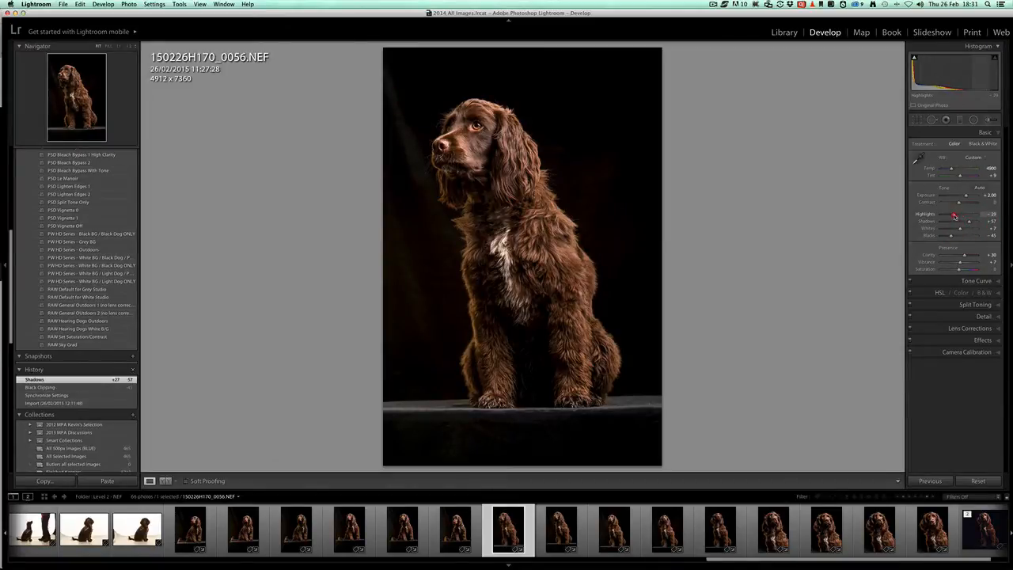
left_click_drag(953, 215, 957, 230)
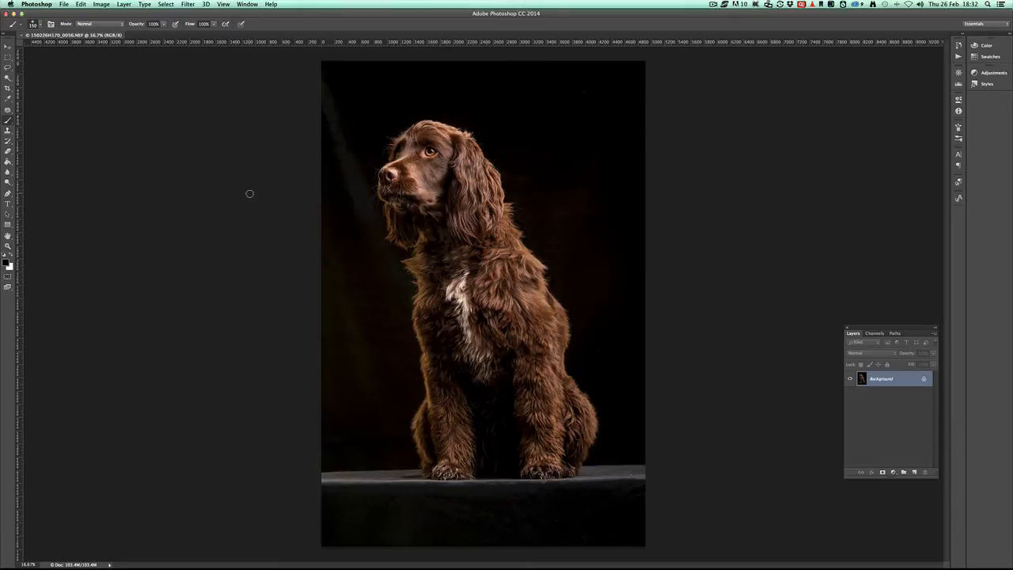
Step: Widen the canvas with the Crop tool and stretch a backdrop strip across the empty left side
left_click(8, 55)
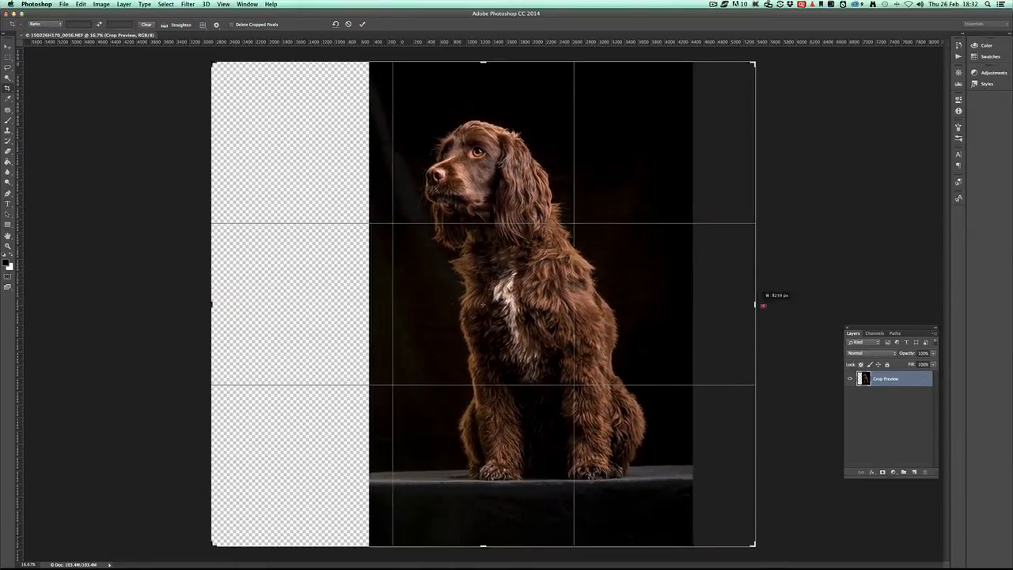
left_click_drag(754, 305, 799, 305)
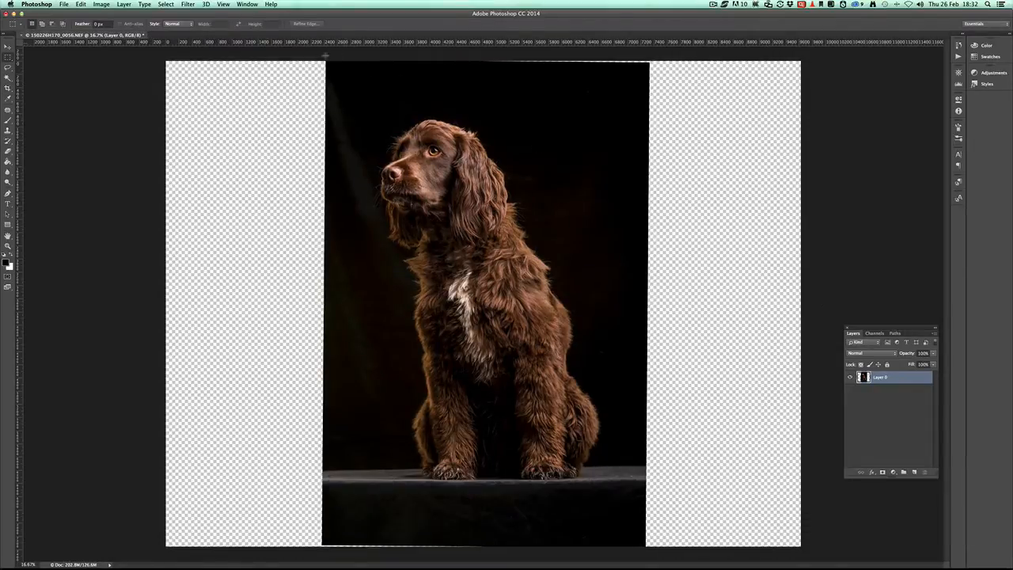
left_click_drag(326, 65, 367, 546)
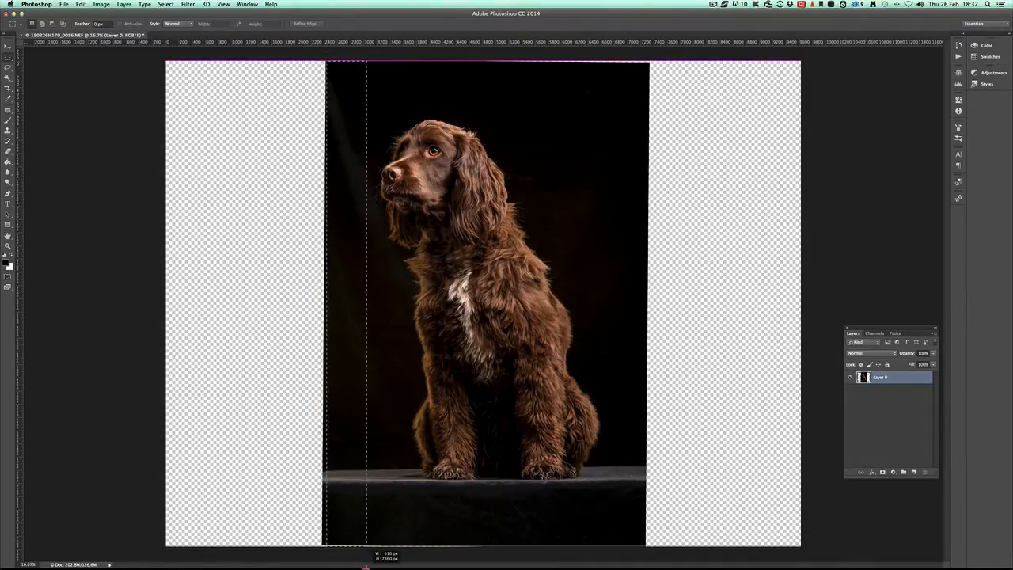
key("cmd")
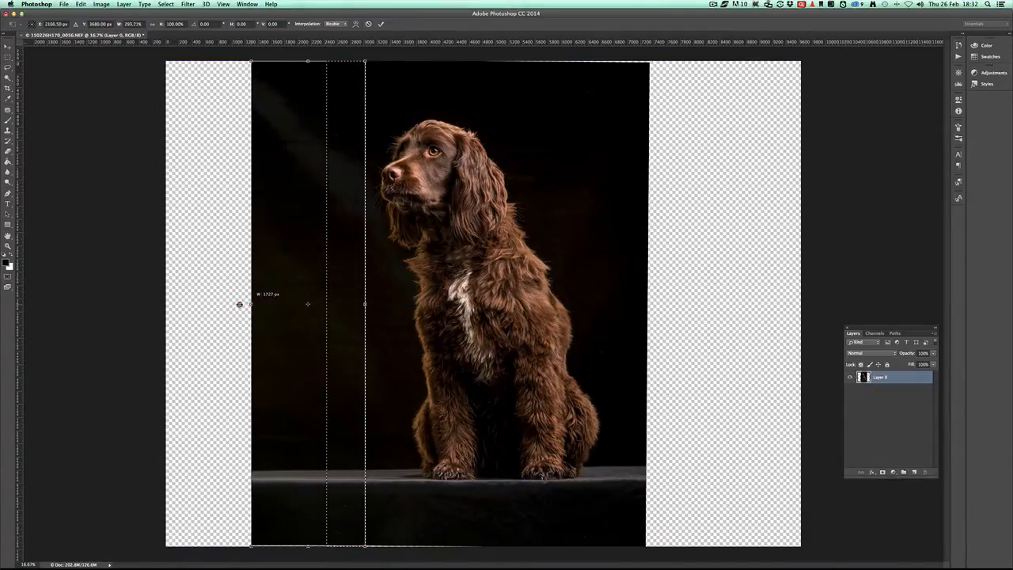
left_click_drag(251, 304, 166, 304)
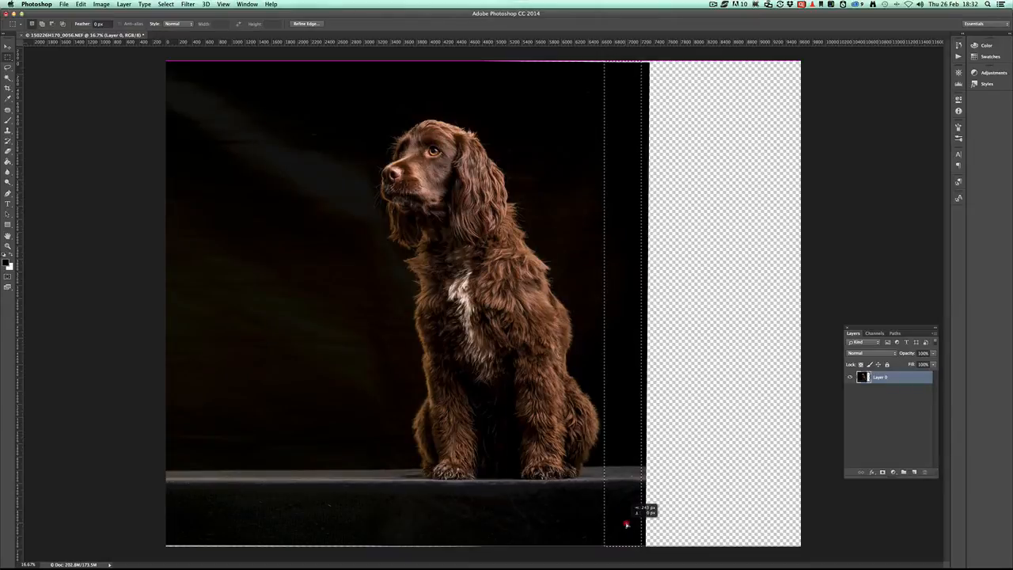
Step: Stretch a background strip to fill the right side and deselect
key("cmd+t")
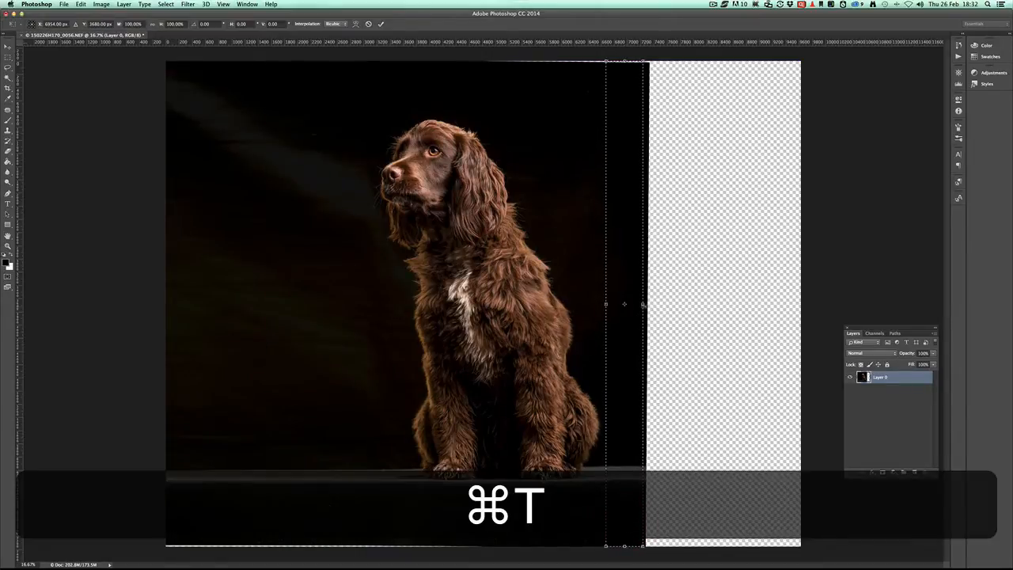
key("cmd+t")
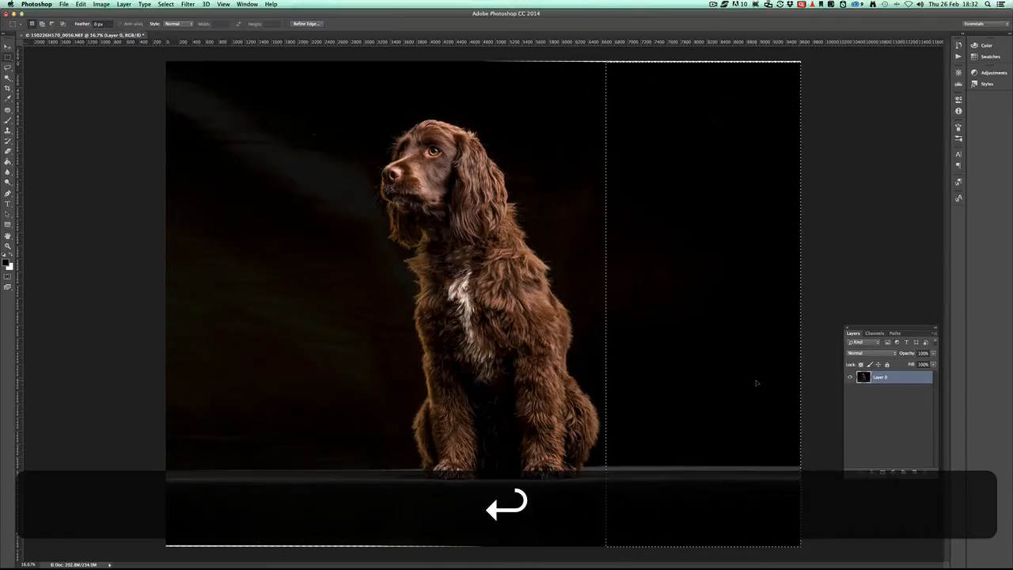
key("cmd+d")
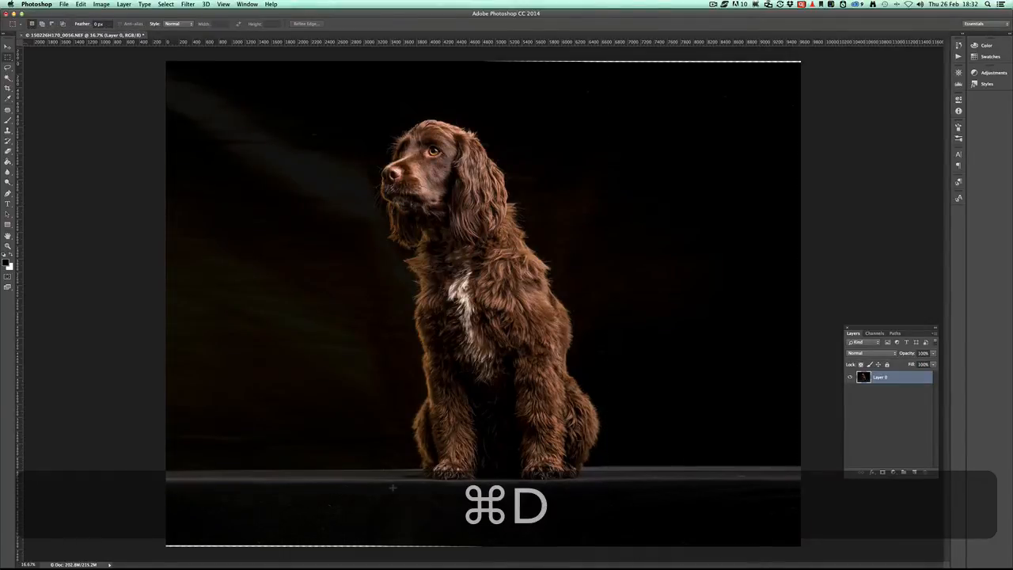
Step: Clone clean floor texture over the stretched streaks, then duplicate the spaniel layer
key("s")
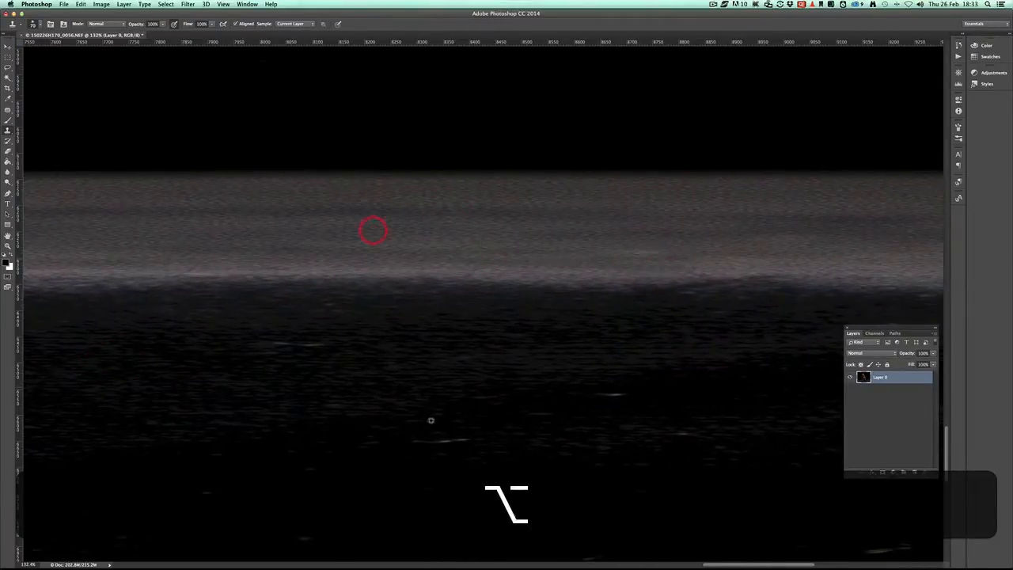
left_click(316, 362)
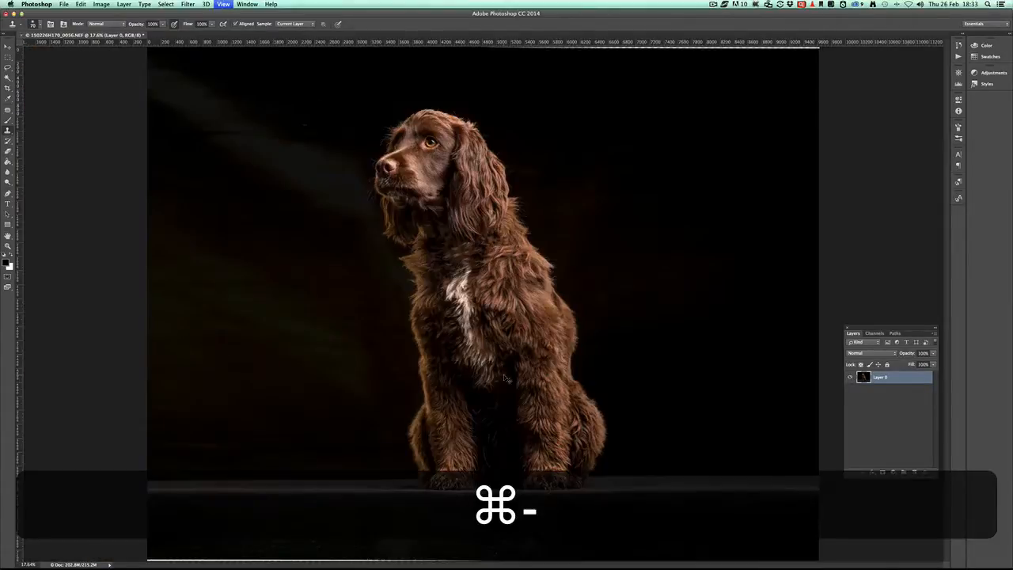
key("cmd+j")
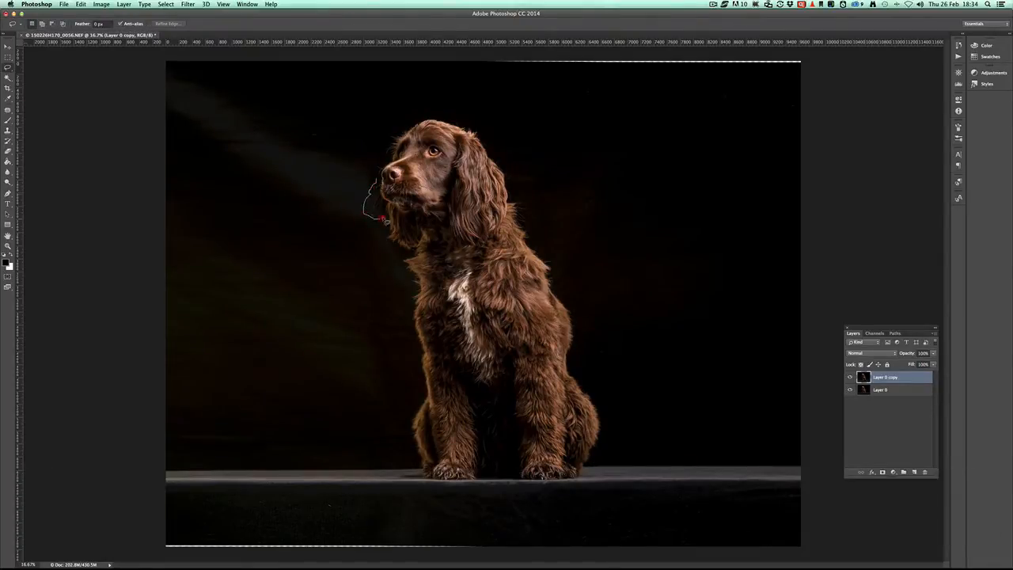
Step: Lasso a loose outline around the spaniel from head and chest down to the paws
left_click_drag(382, 220, 411, 293)
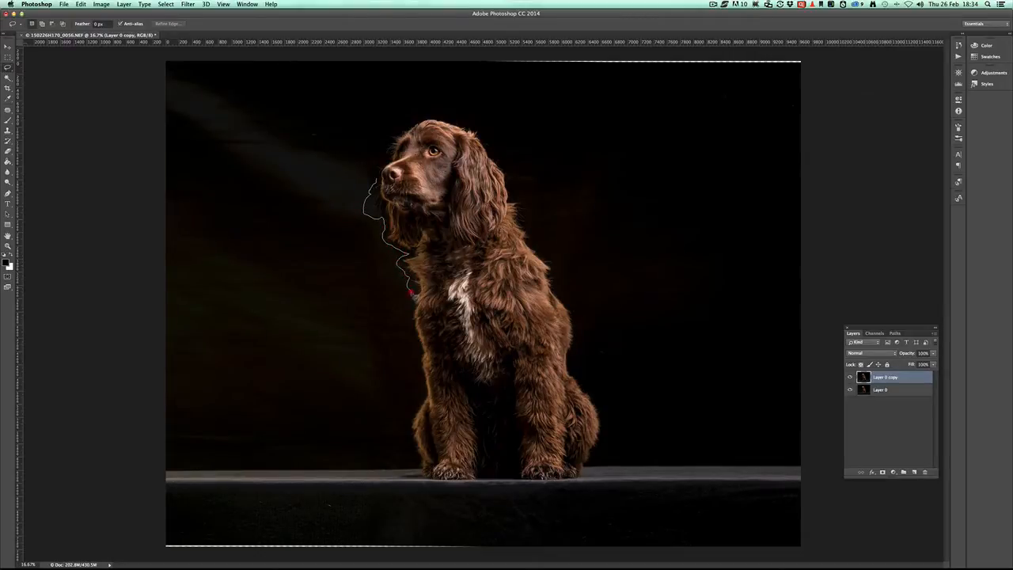
left_click(411, 443)
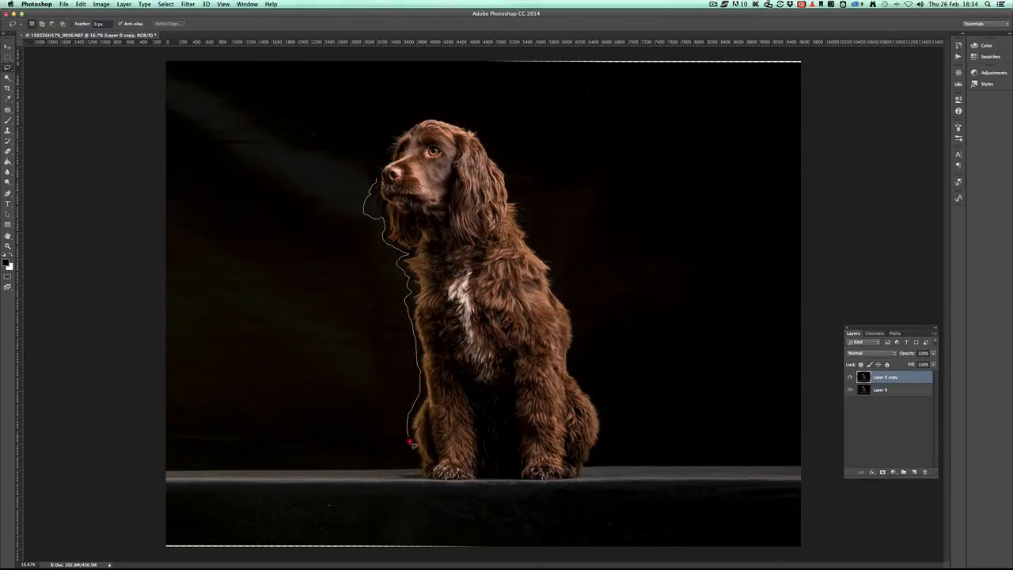
left_click(534, 487)
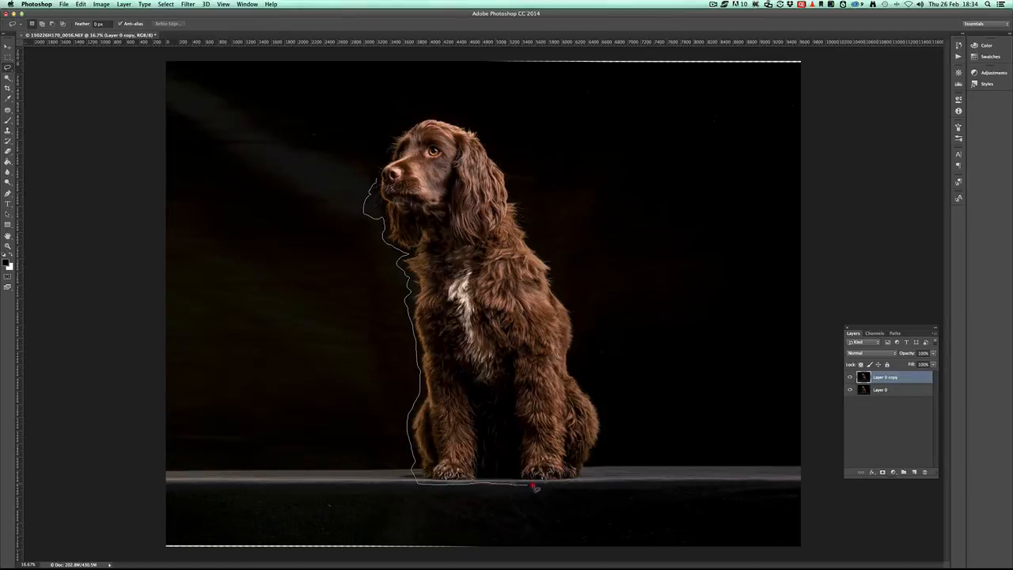
left_click(582, 324)
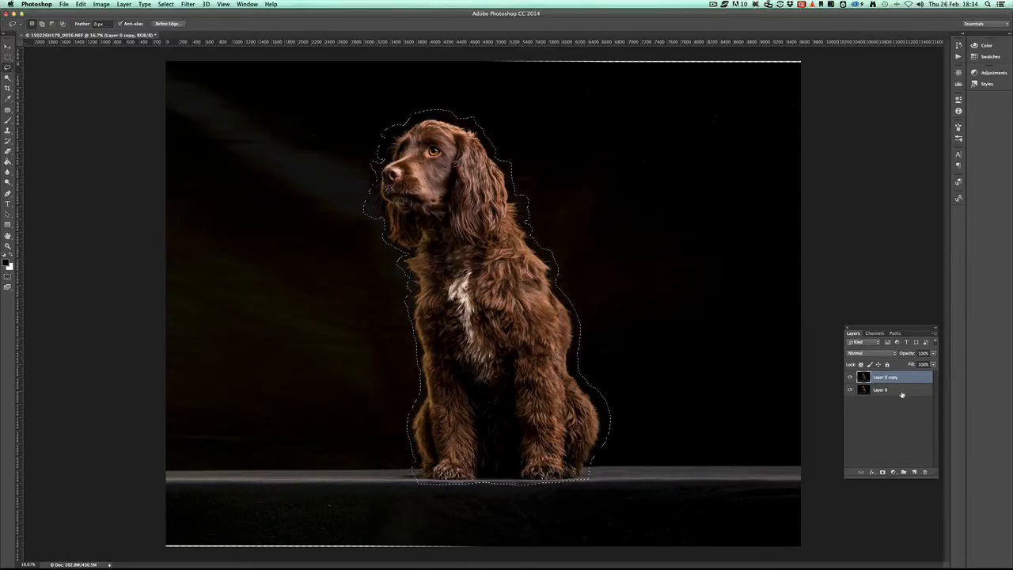
Step: Invert the selection, fill the background with Black, and deselect
key("shift+cmd")
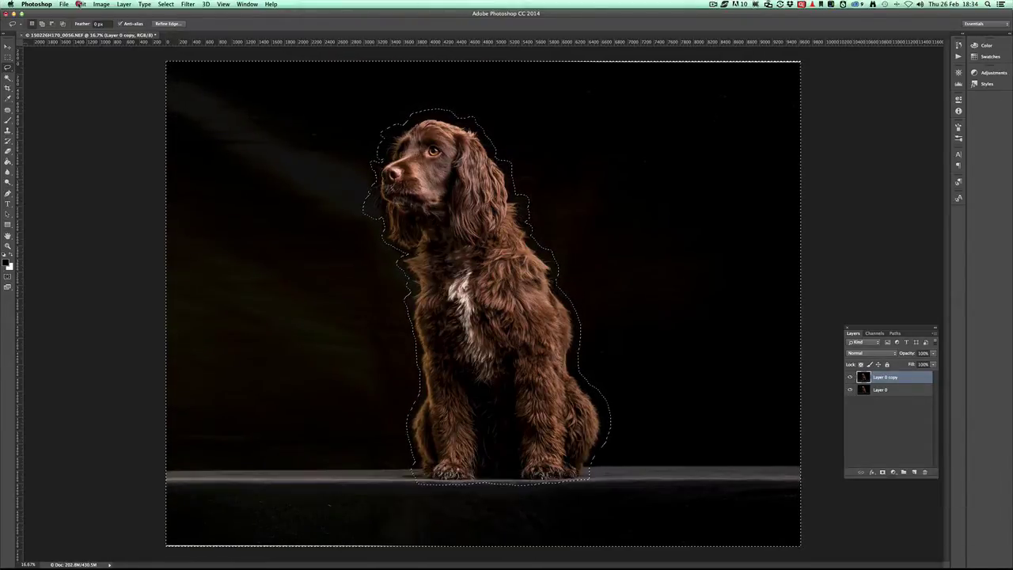
left_click(80, 4)
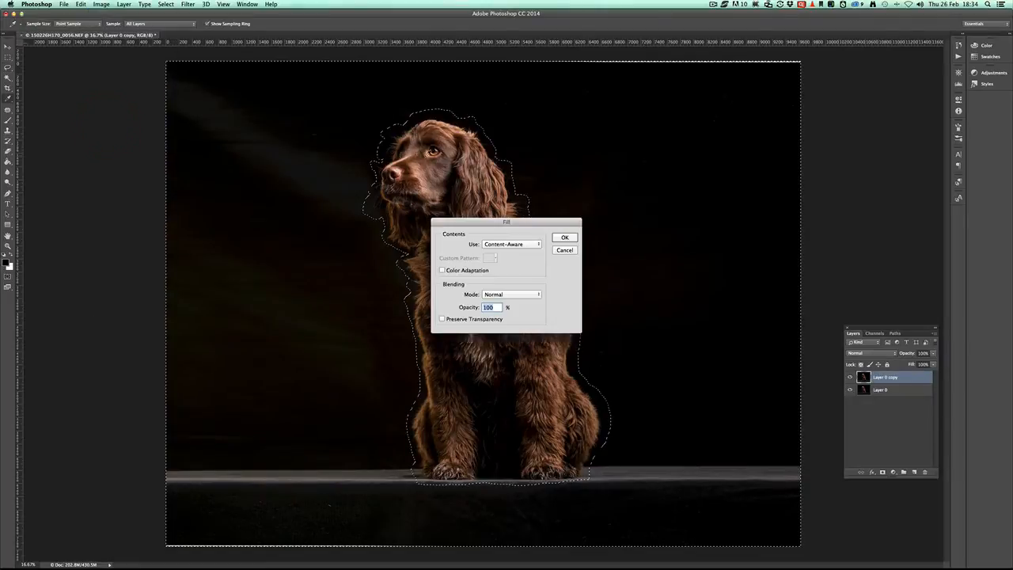
left_click(512, 244)
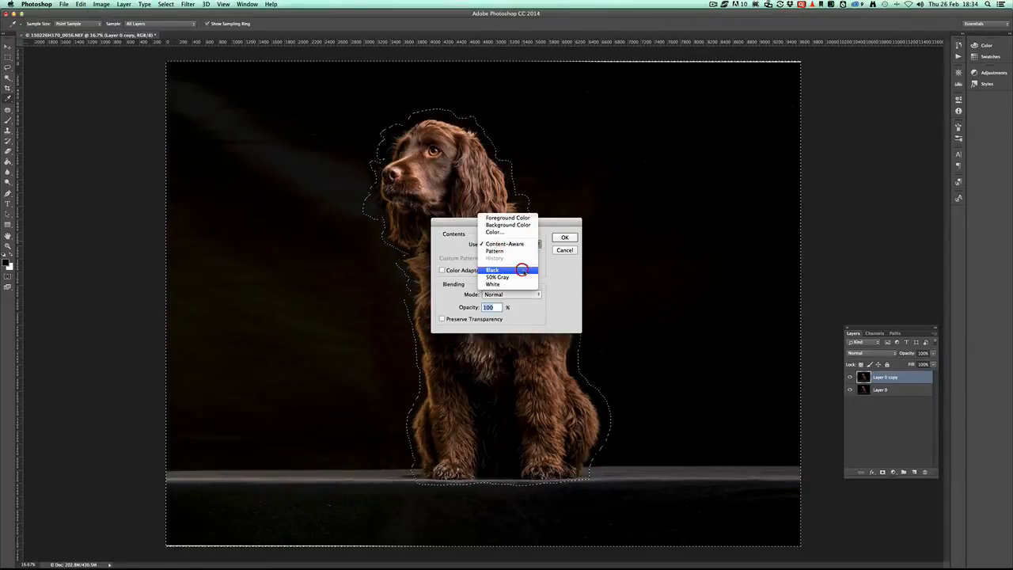
left_click(564, 237)
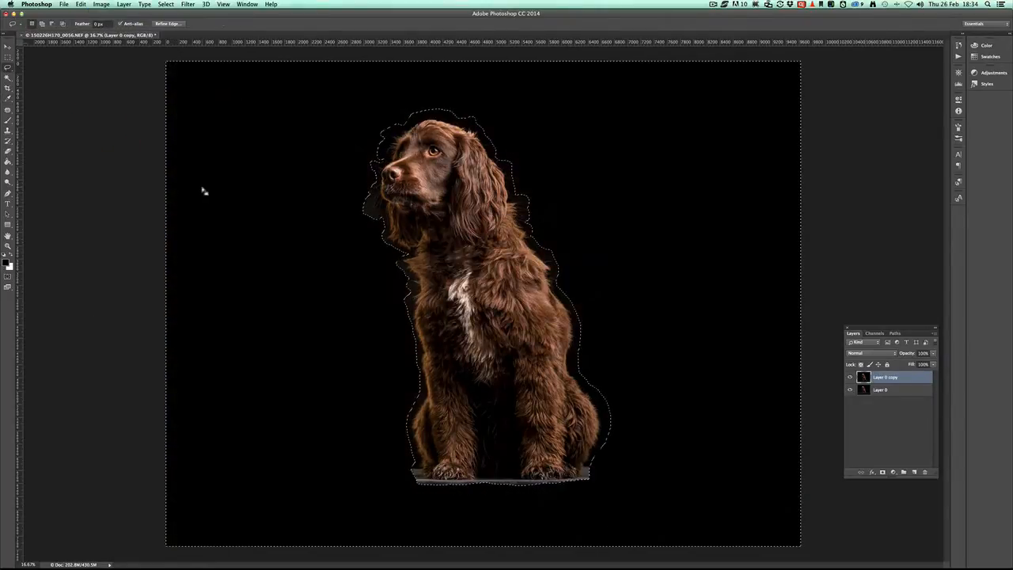
key("cmd+d")
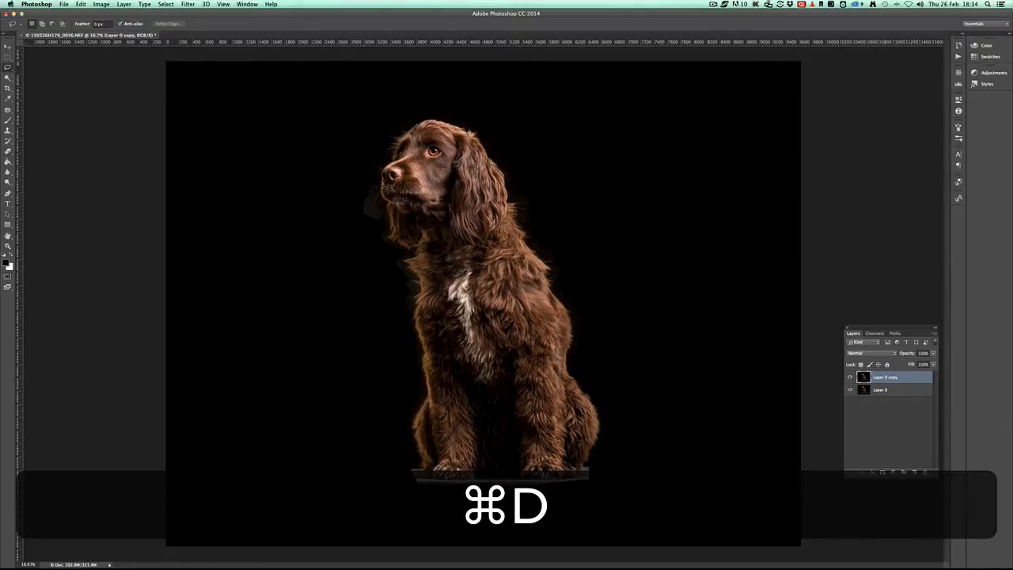
left_click(892, 472)
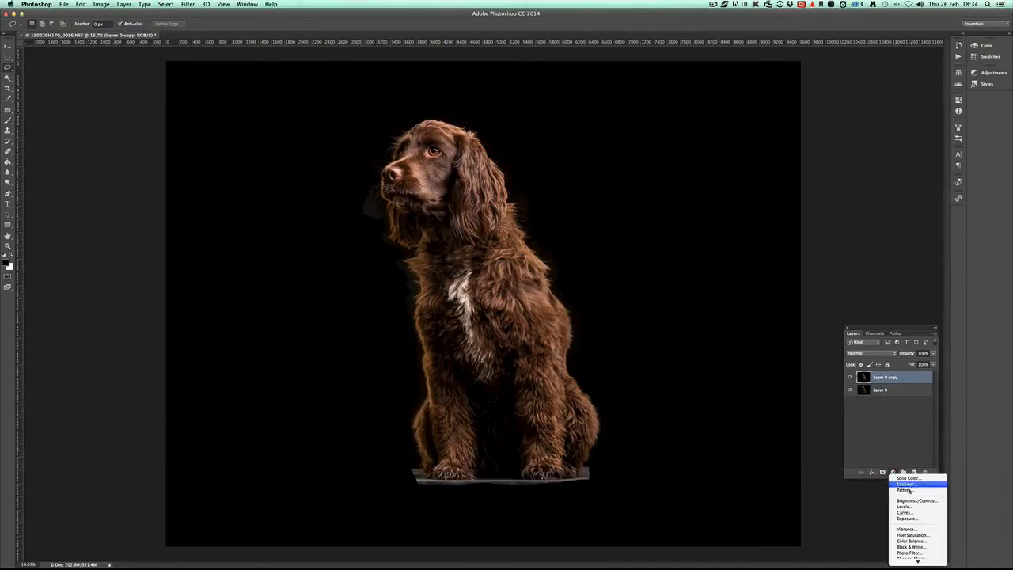
Step: Add a Curves check layer, burn stray background light to black, and fit the image in view
left_click(904, 512)
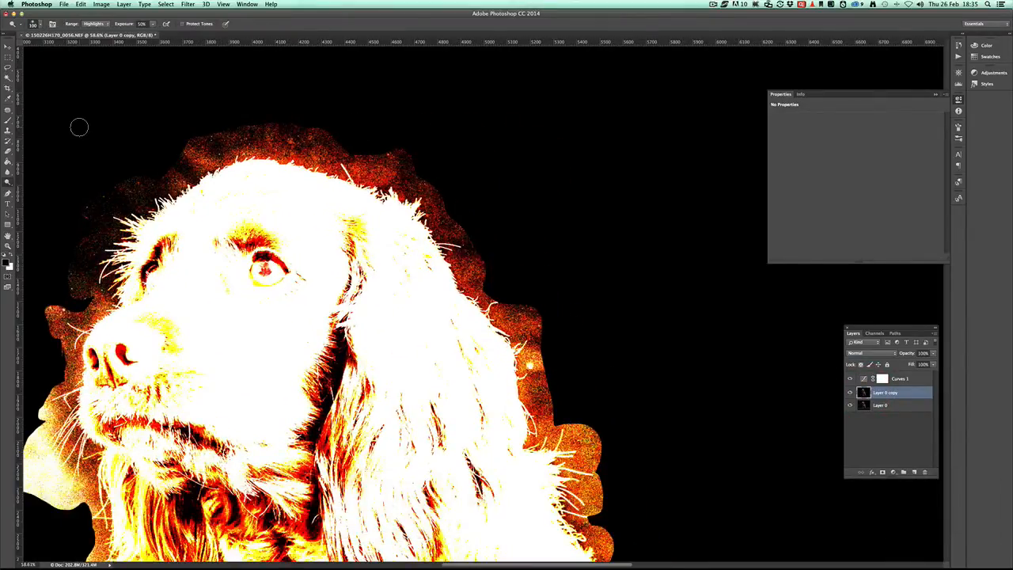
left_click(93, 23)
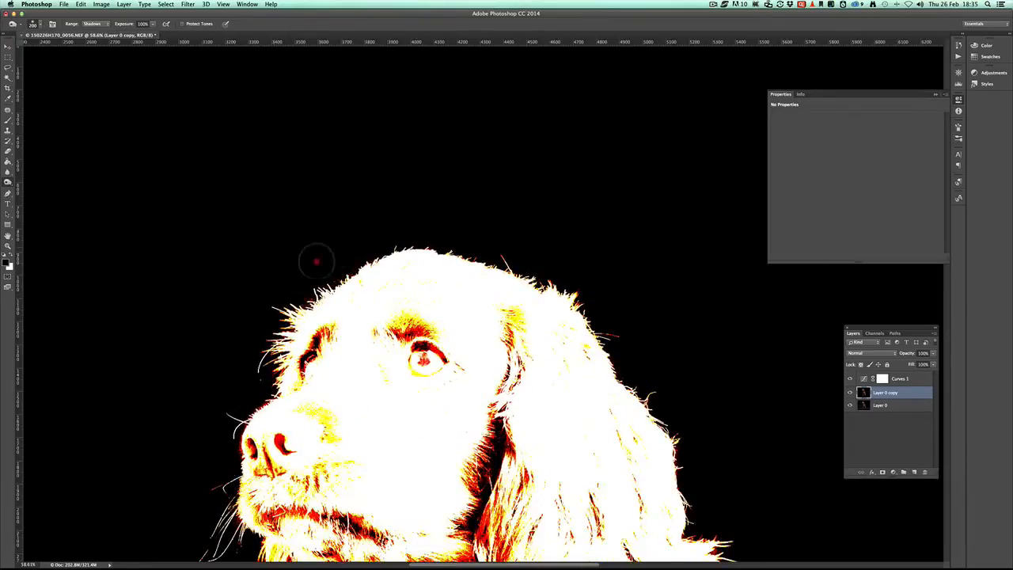
scroll("down", 3)
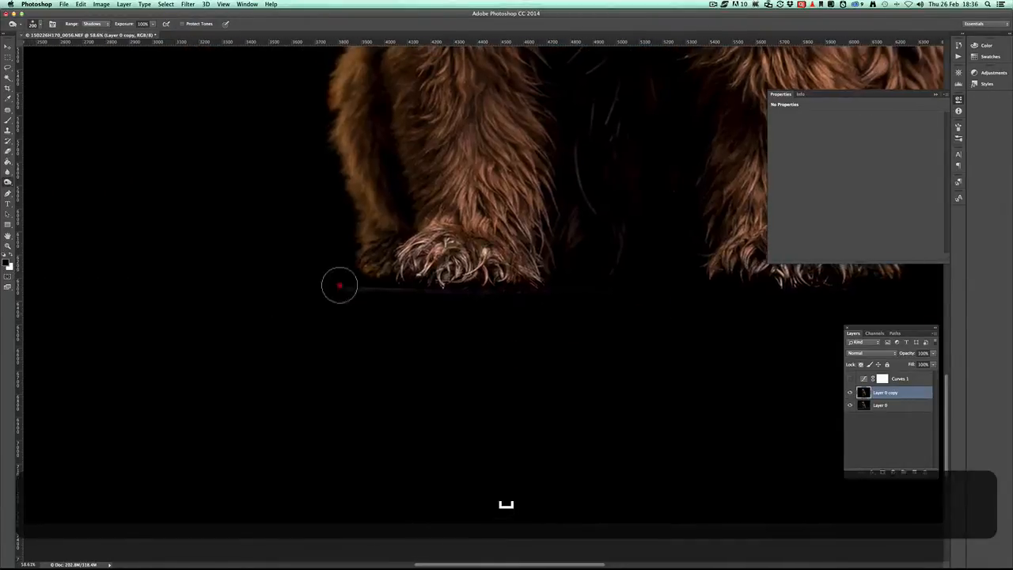
key("cmd+0")
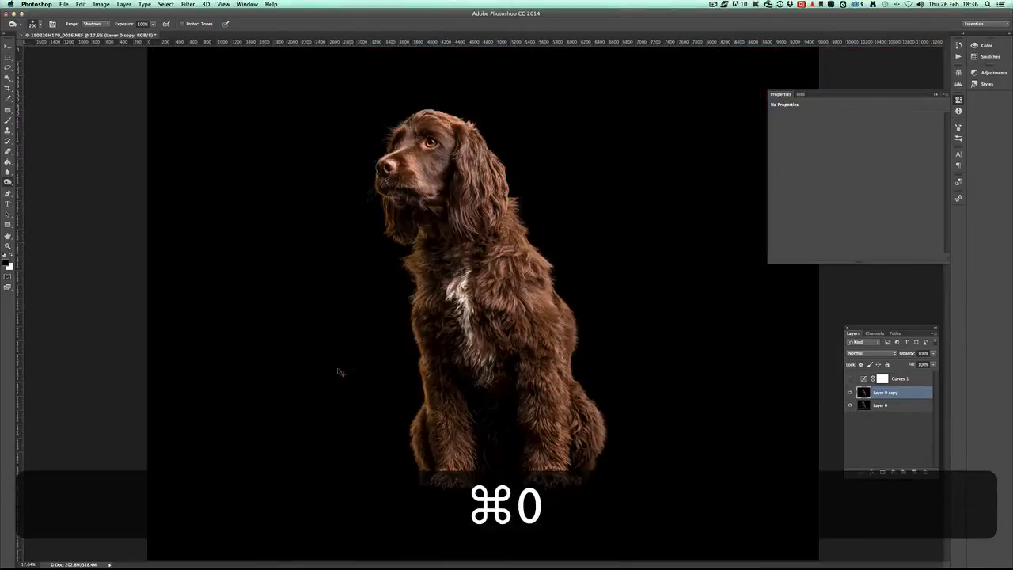
Step: Mask Layer 0 copy with a soft brush along the floor edge under the paws in rotated view
key("cmd+0")
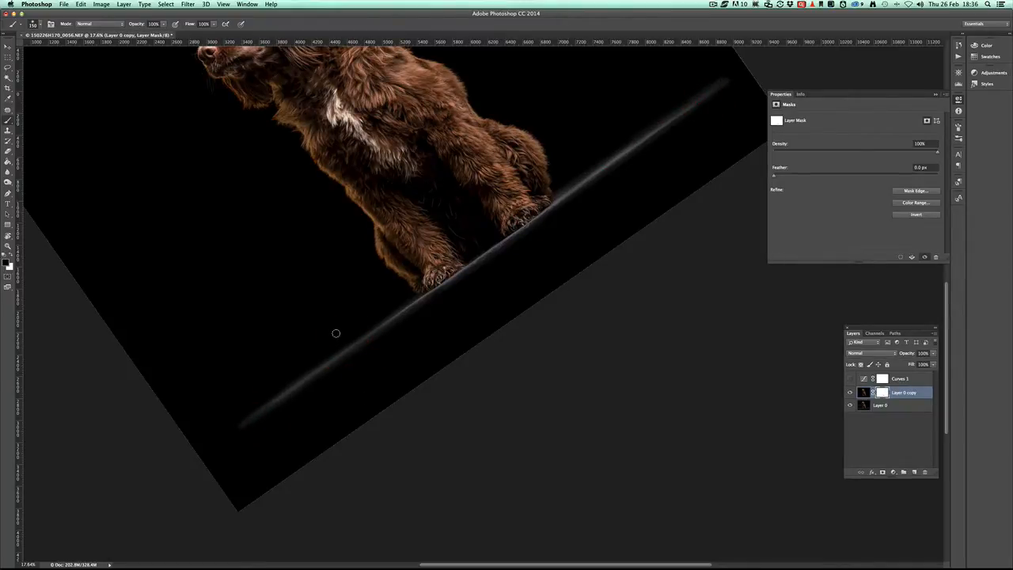
key("]")
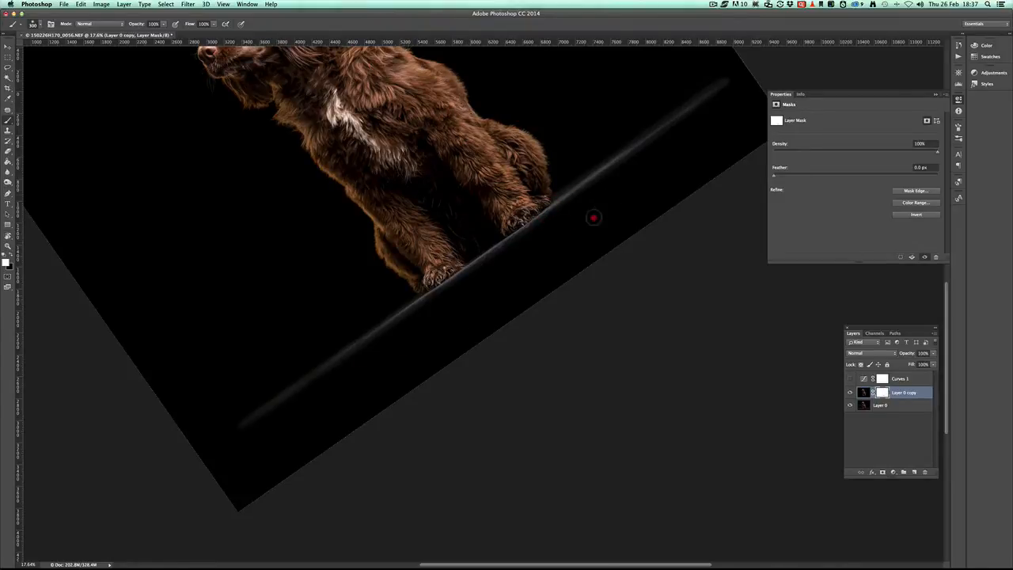
mouse_move(406, 315)
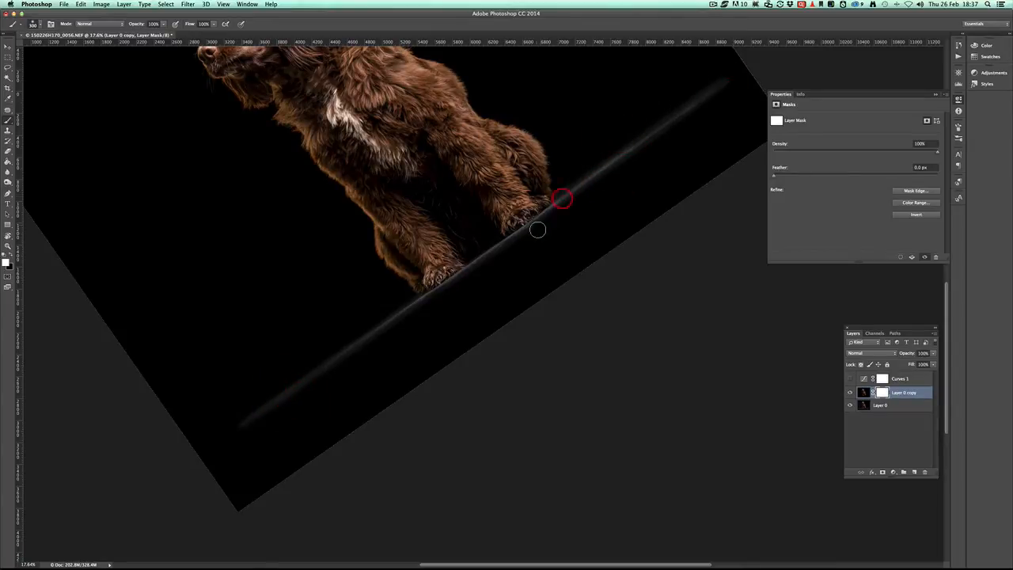
key("cmd+r")
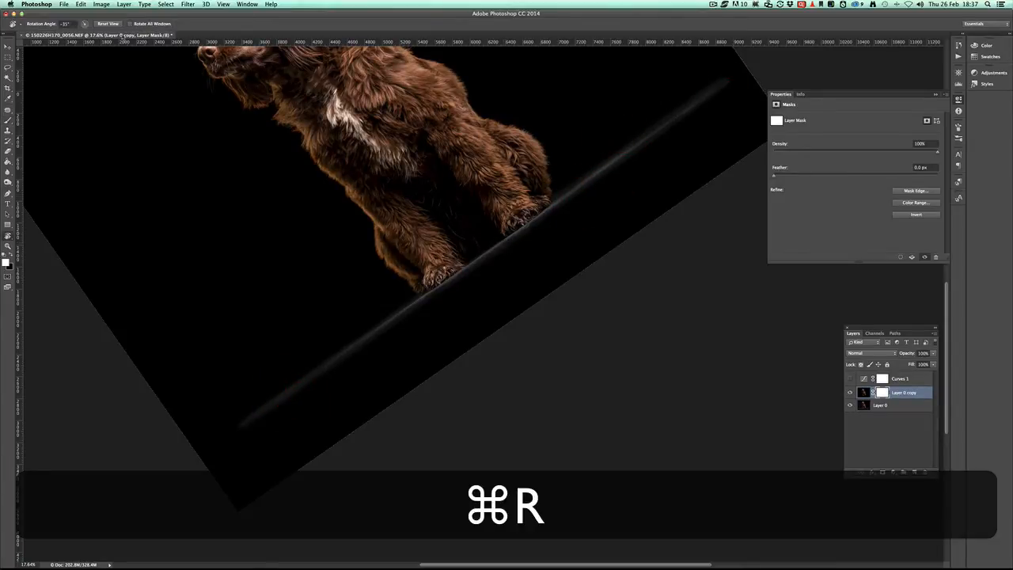
key("cmd+r")
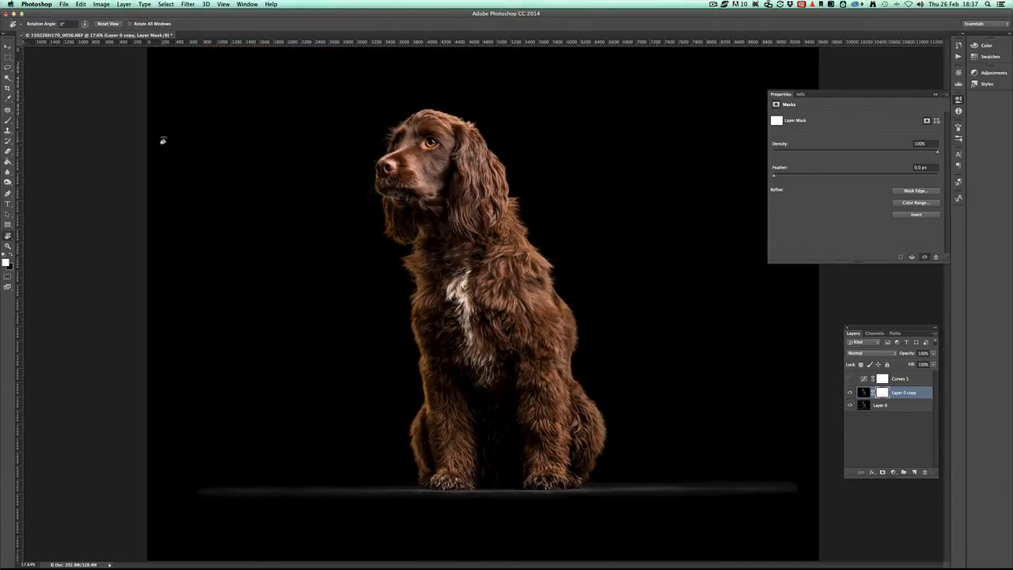
key("z")
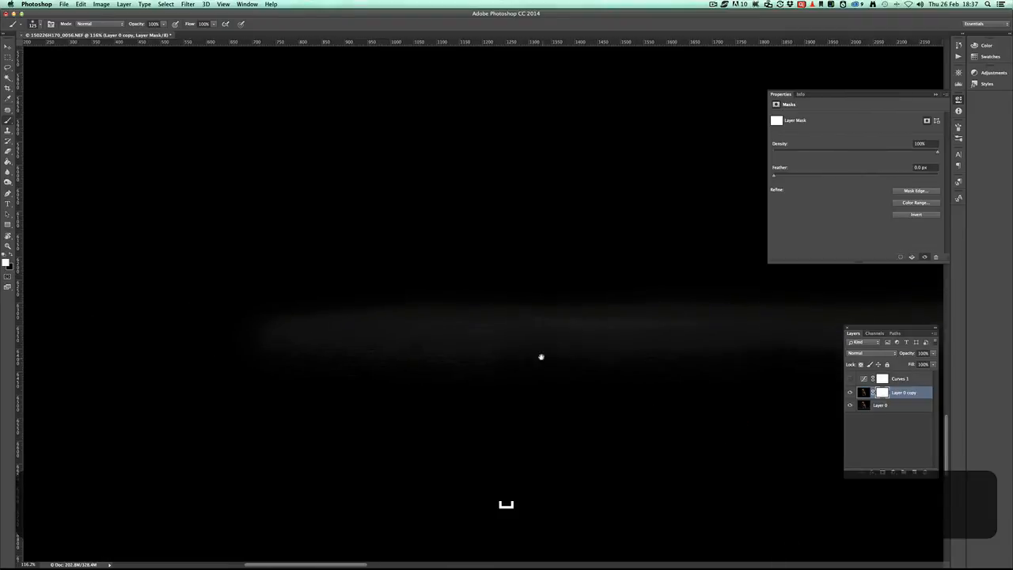
key("cmd+0")
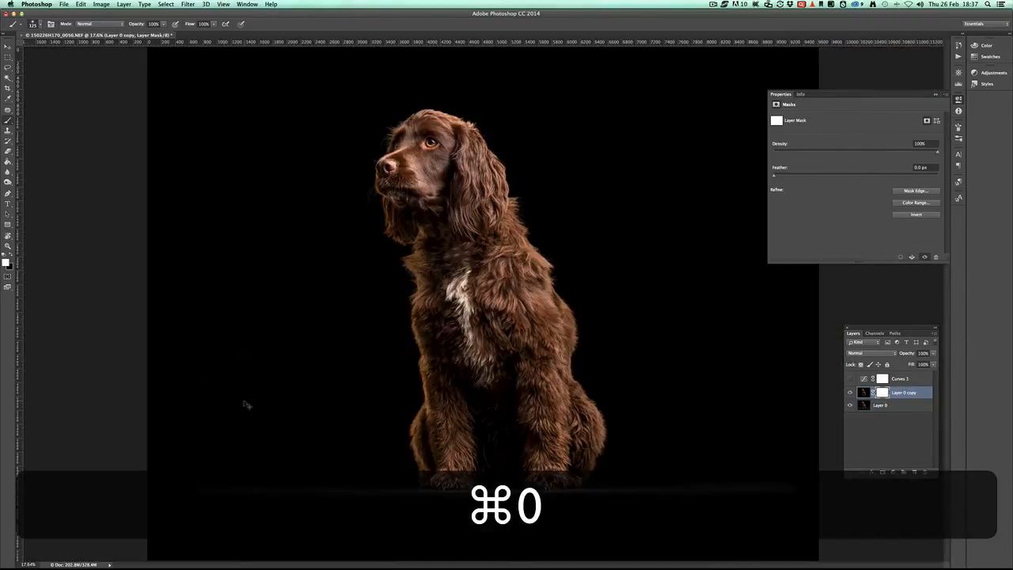
key("cmd+0")
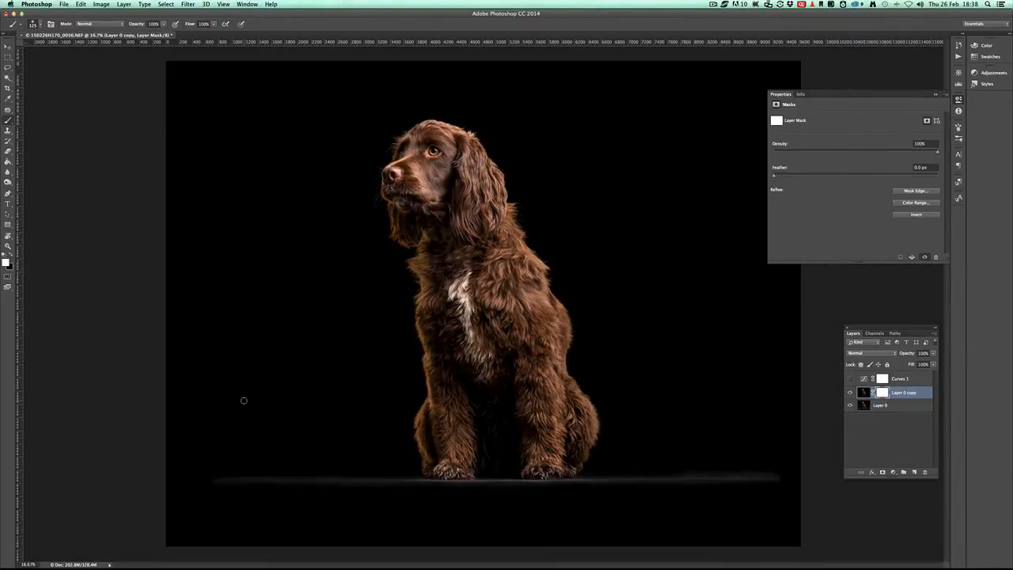
key("z")
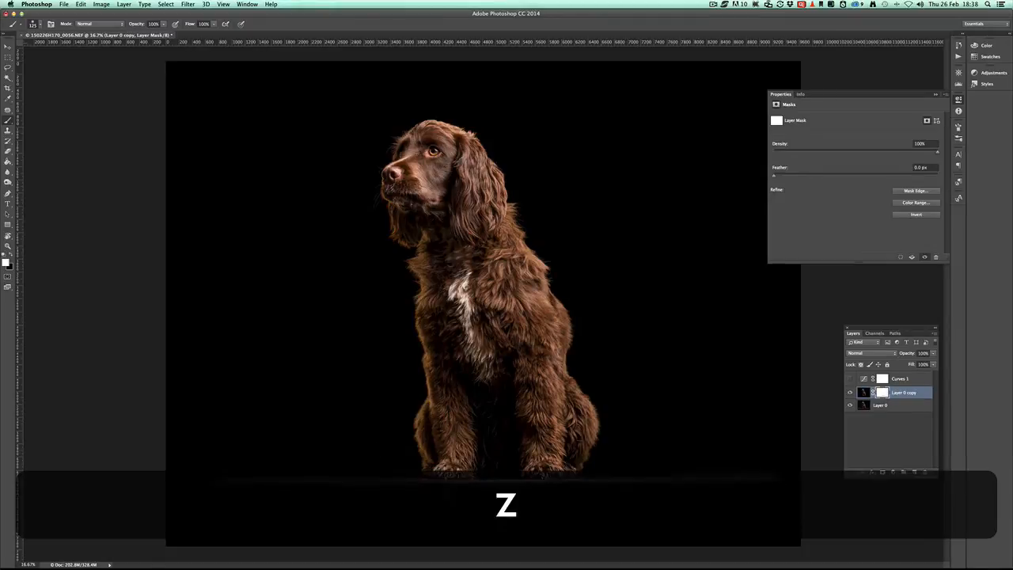
key("z")
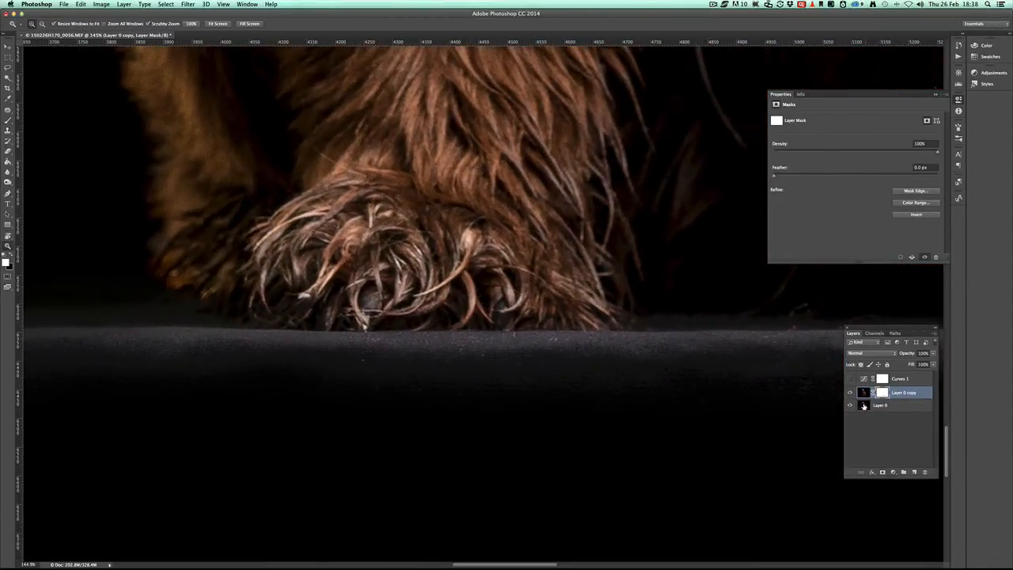
left_click(881, 404)
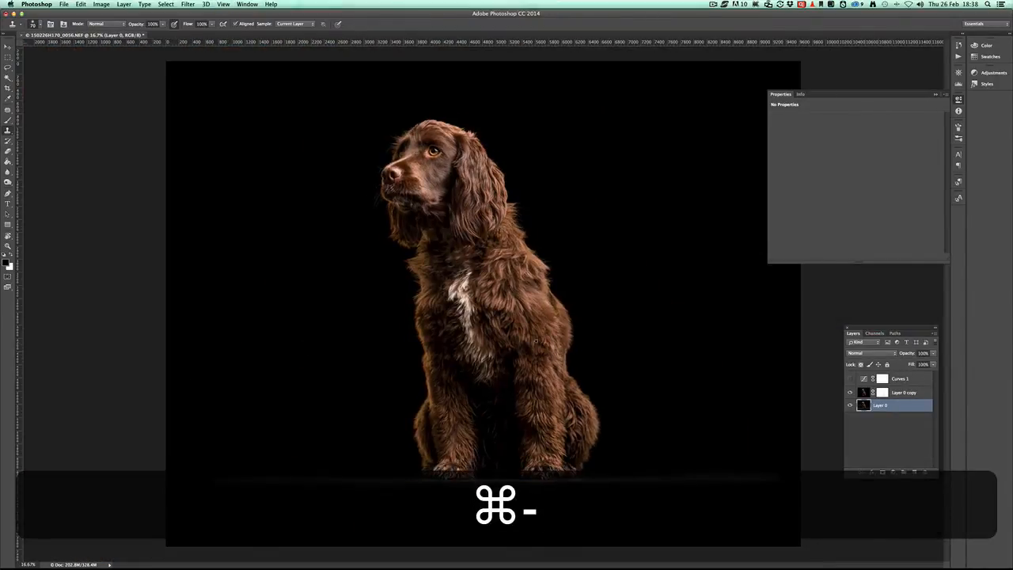
Step: Run the action creating a Dodge and Burn curves group, then clone blemishes on Layer 0 copy
left_click(902, 393)
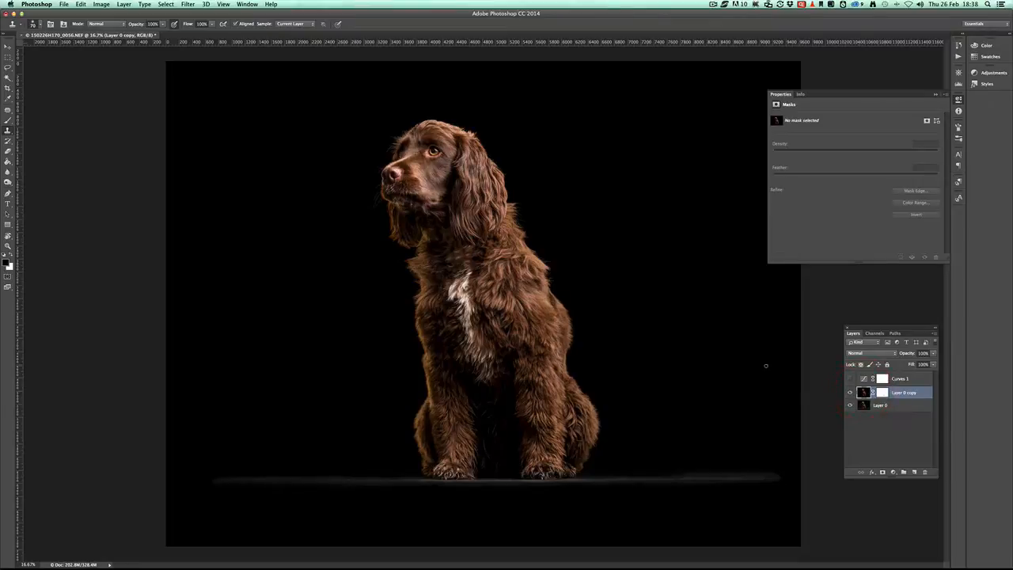
key("cmd+F6")
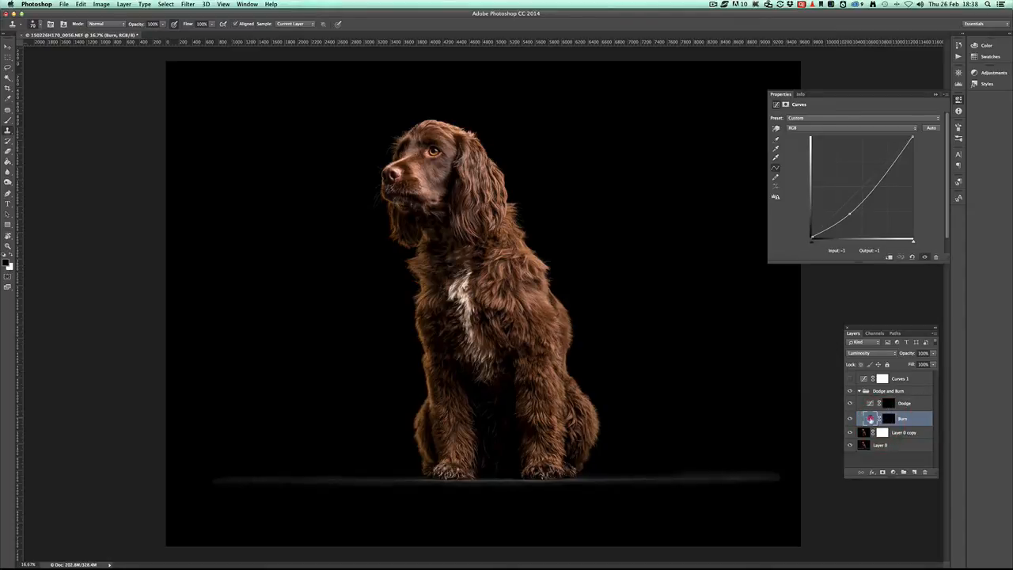
left_click(903, 403)
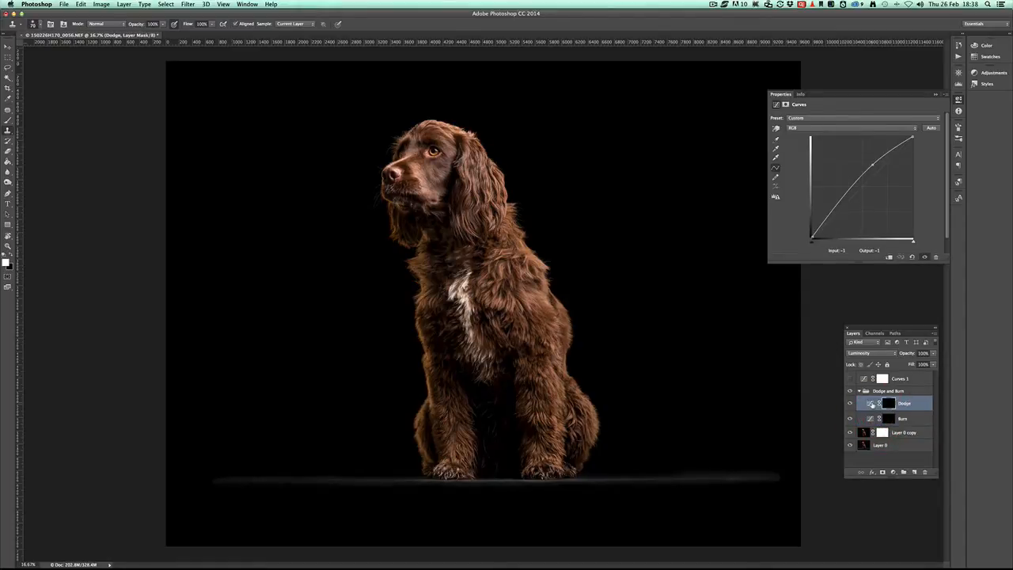
key("z")
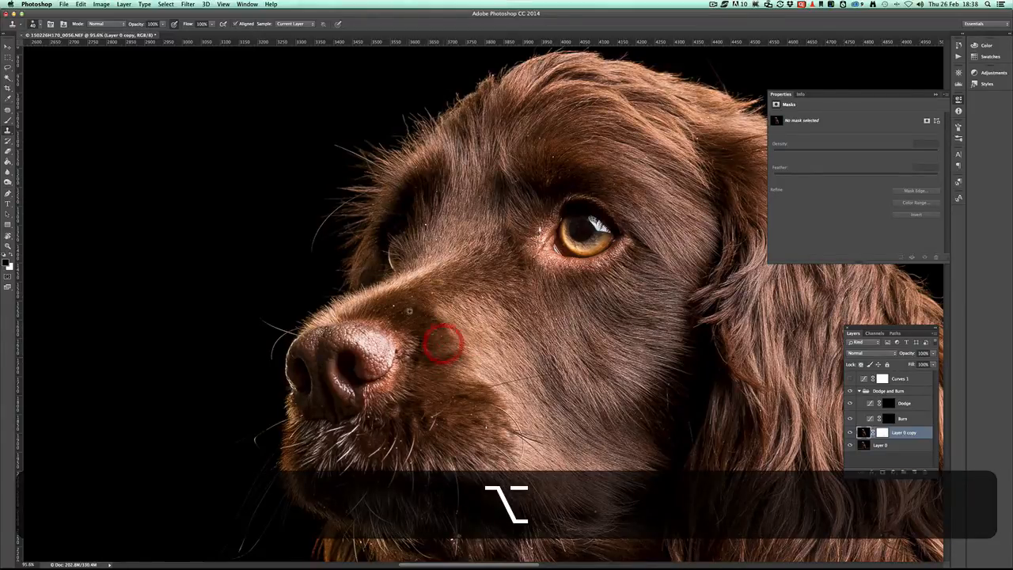
mouse_move(457, 299)
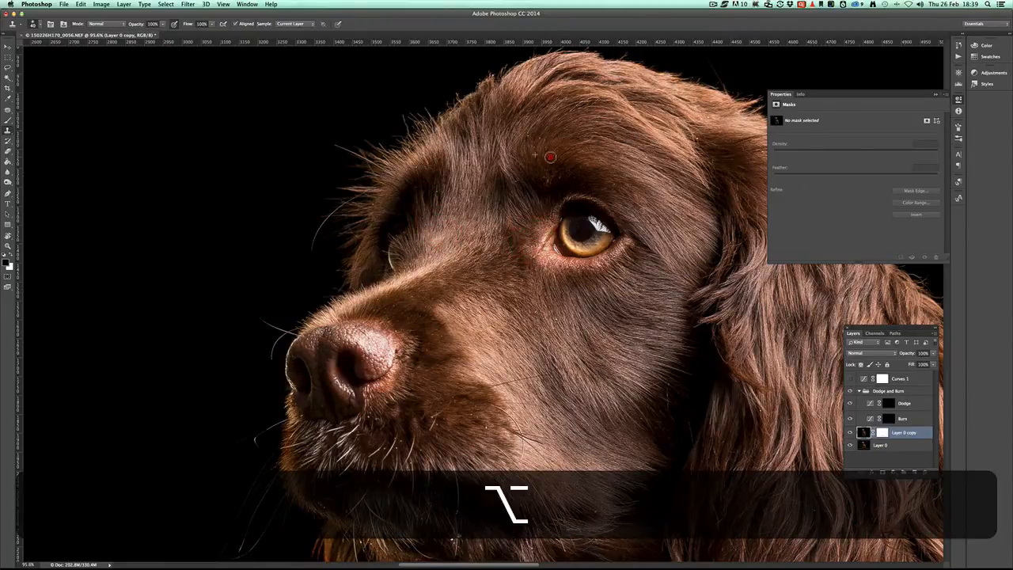
key("cmd+z")
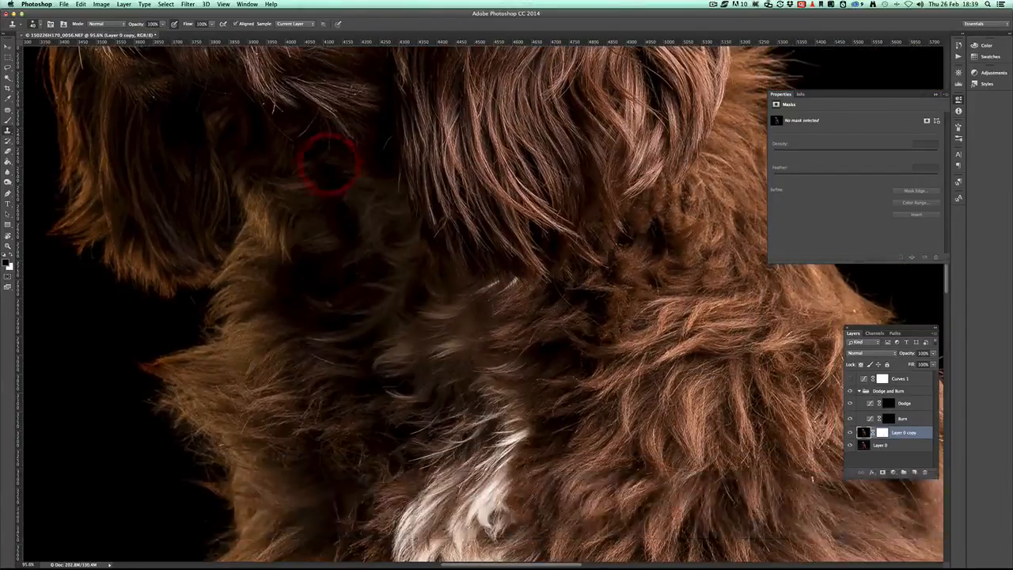
Step: Paint low-opacity white on the Dodge mask over the fur and chest, then on the Burn mask
key("cmd+0")
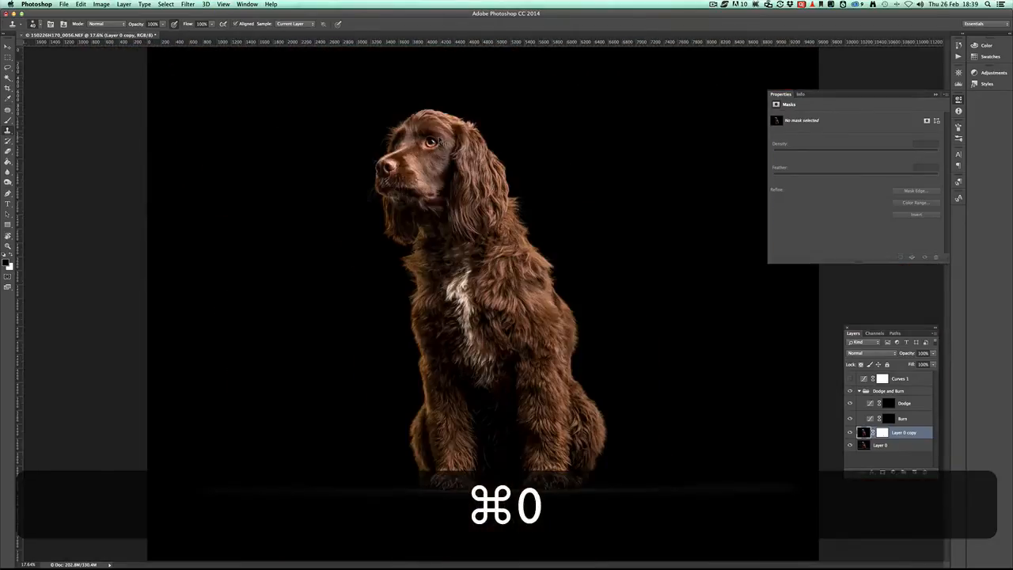
key("cmd+0")
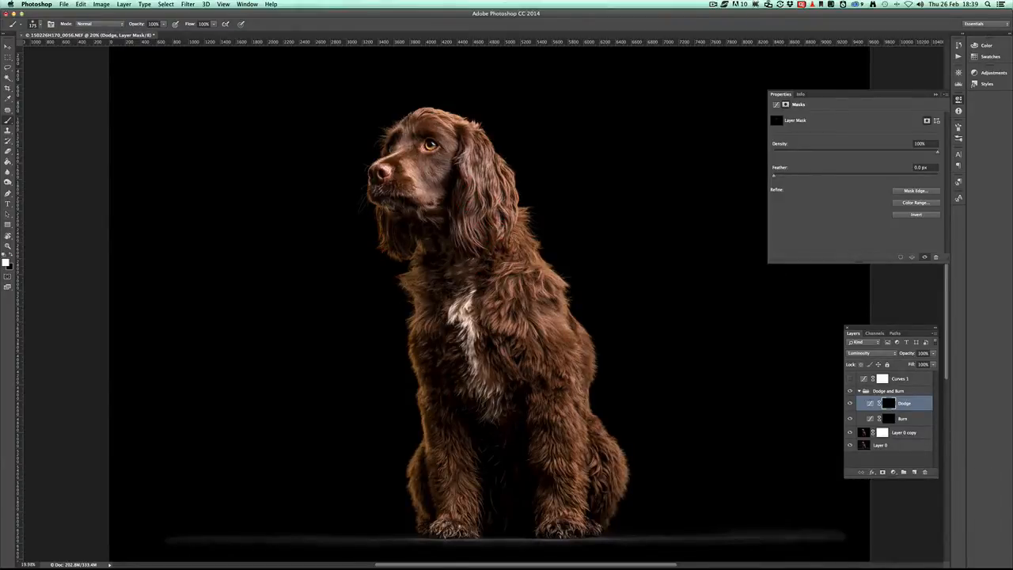
left_click(488, 337)
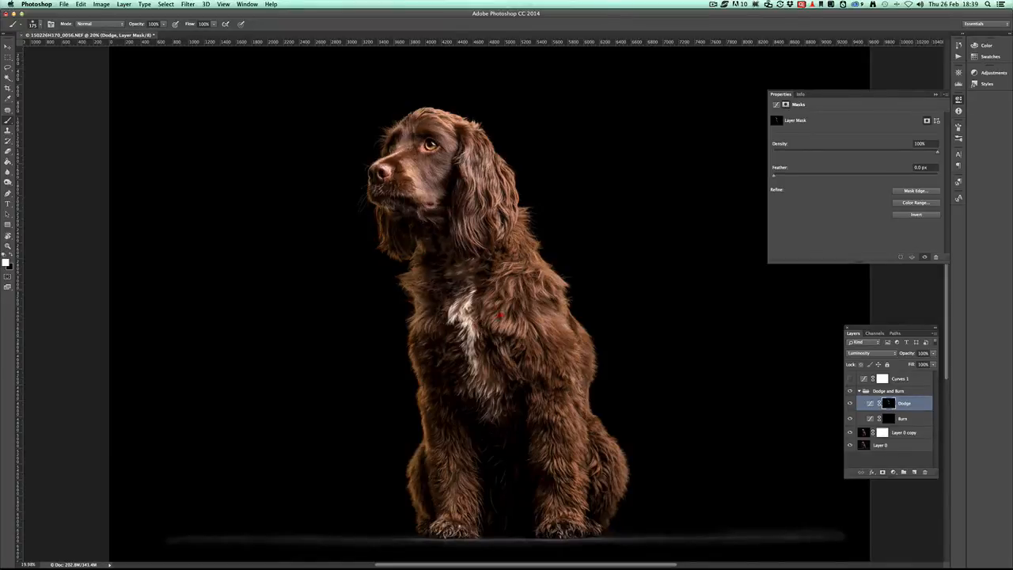
left_click(902, 418)
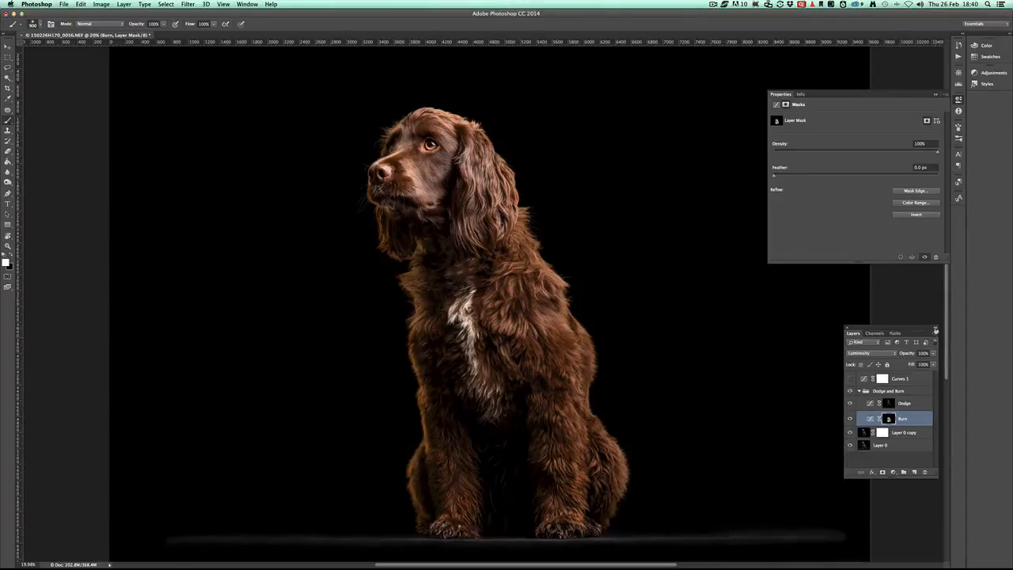
mouse_move(551, 153)
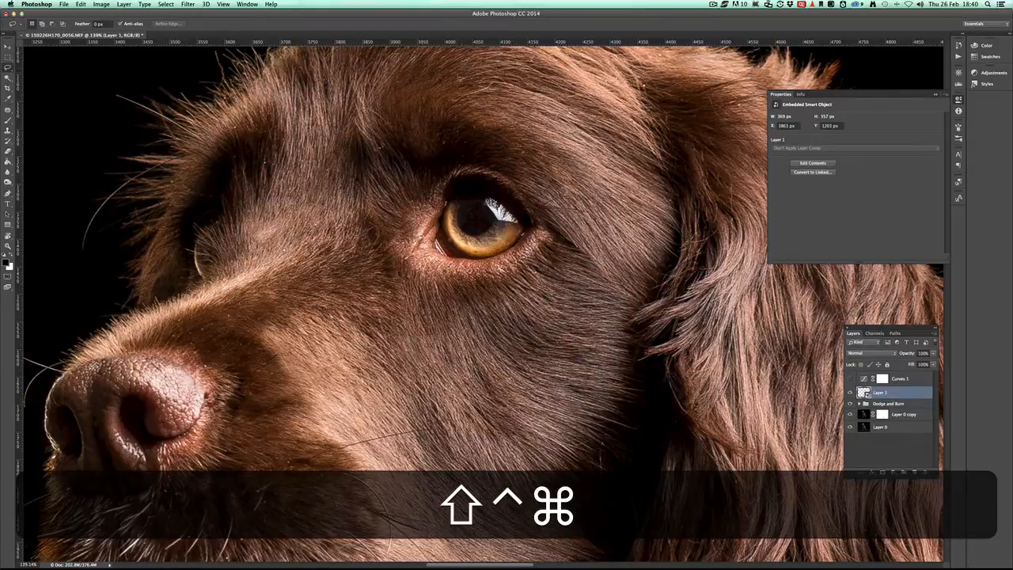
Step: Apply Unsharp Mask with increased Amount and Radius, then paint it onto the eyes through the mask
left_click(187, 4)
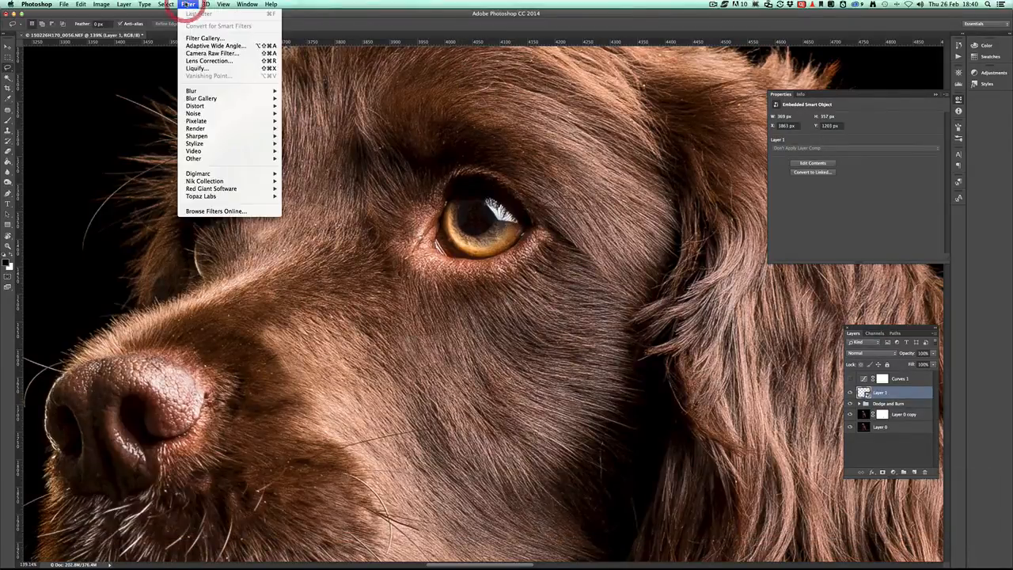
mouse_move(196, 136)
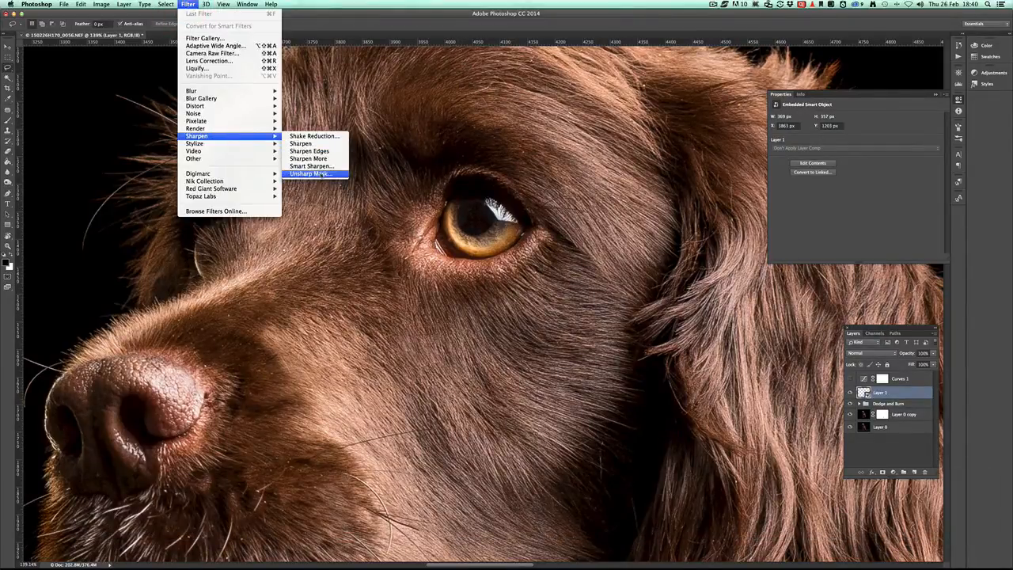
left_click(309, 173)
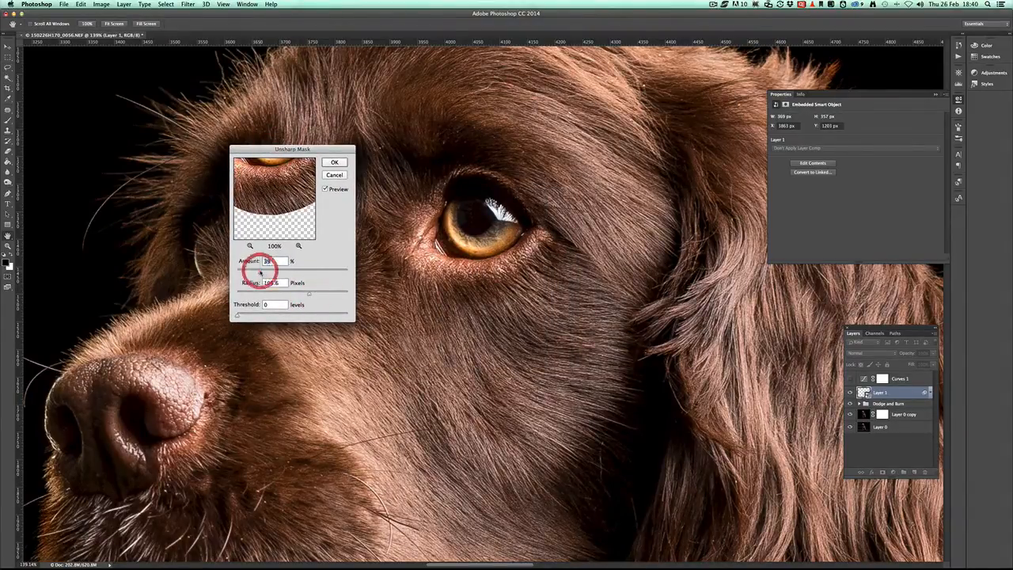
left_click_drag(257, 271, 266, 272)
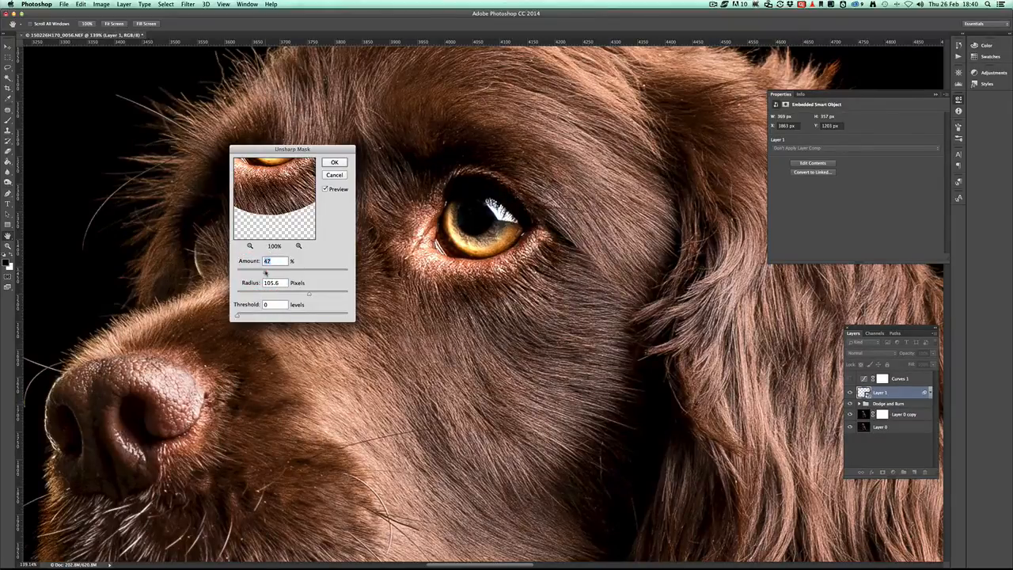
left_click_drag(308, 293, 323, 294)
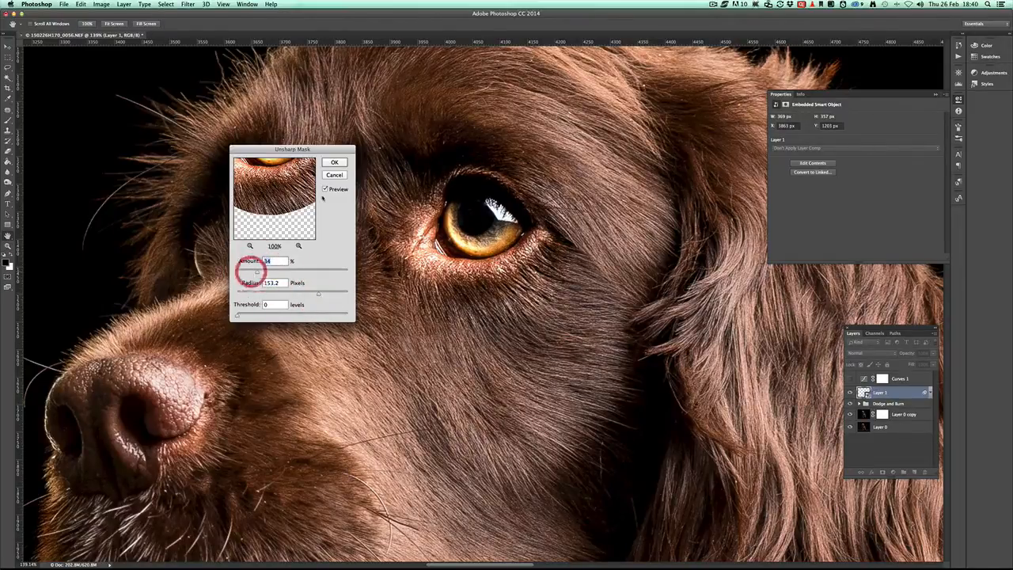
left_click(334, 162)
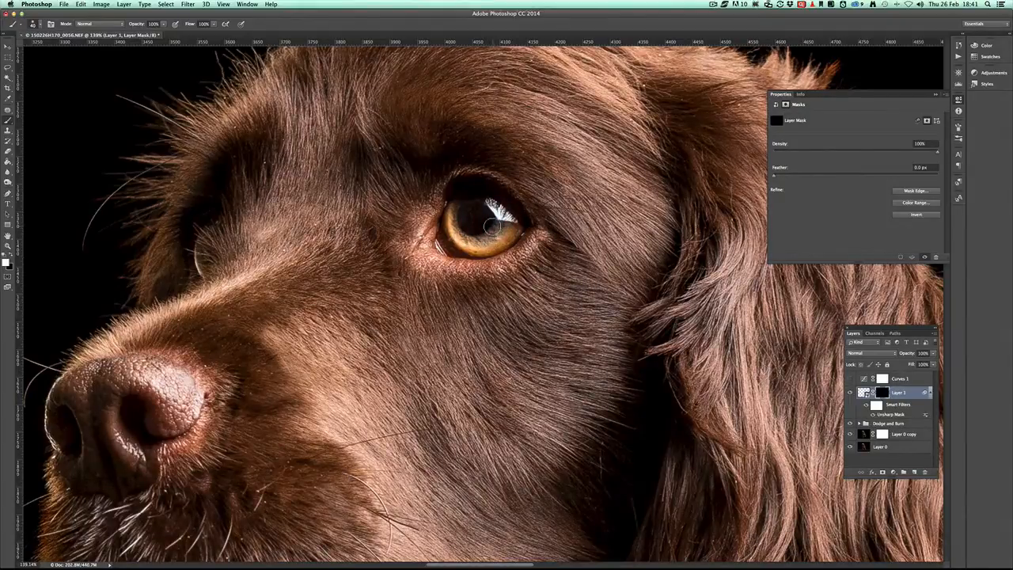
key("b")
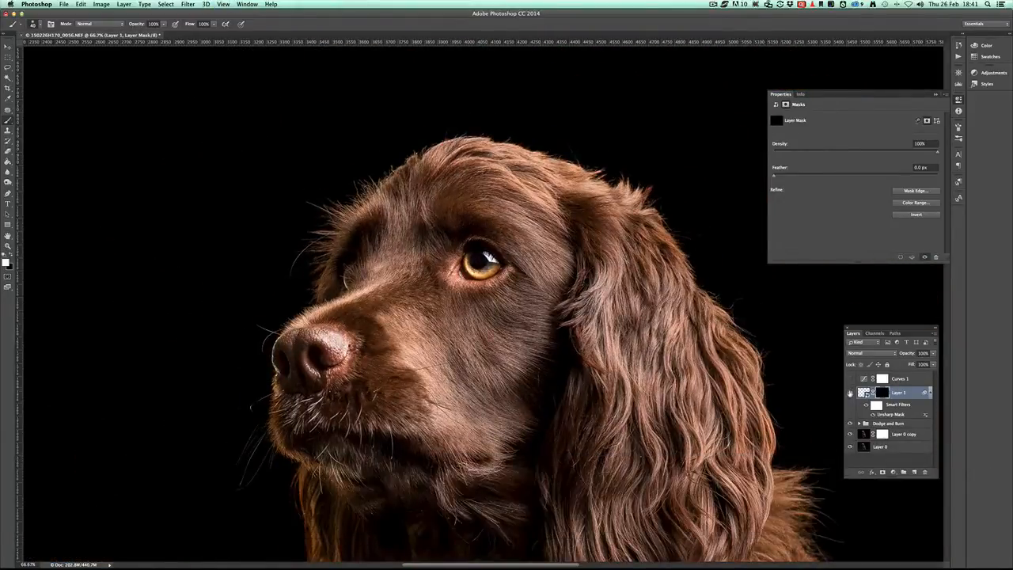
Step: Zoom out to the whole dog and stamp the visible layers into Layer 2 as a smart object
key("cmd")
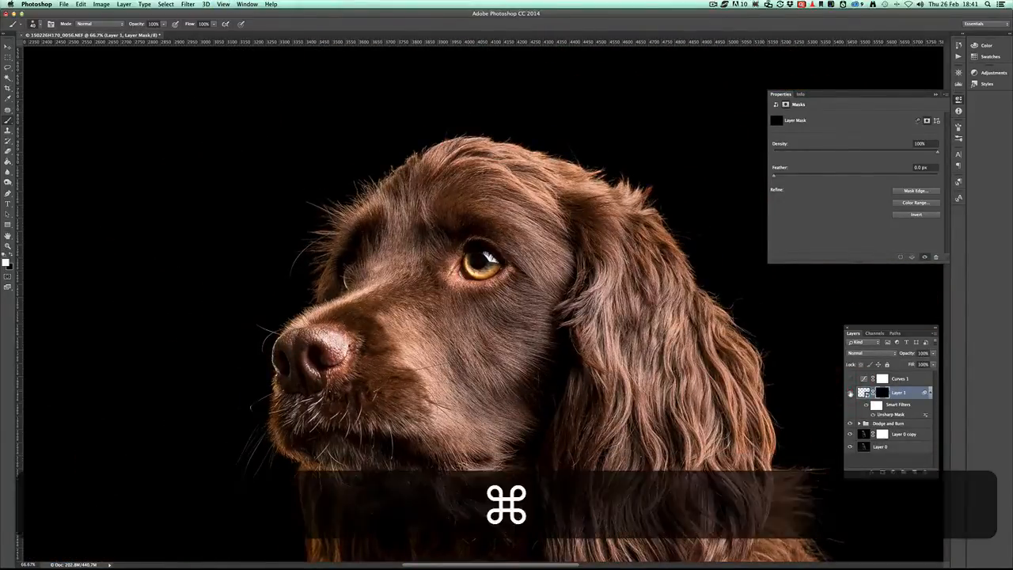
key("cmd+-")
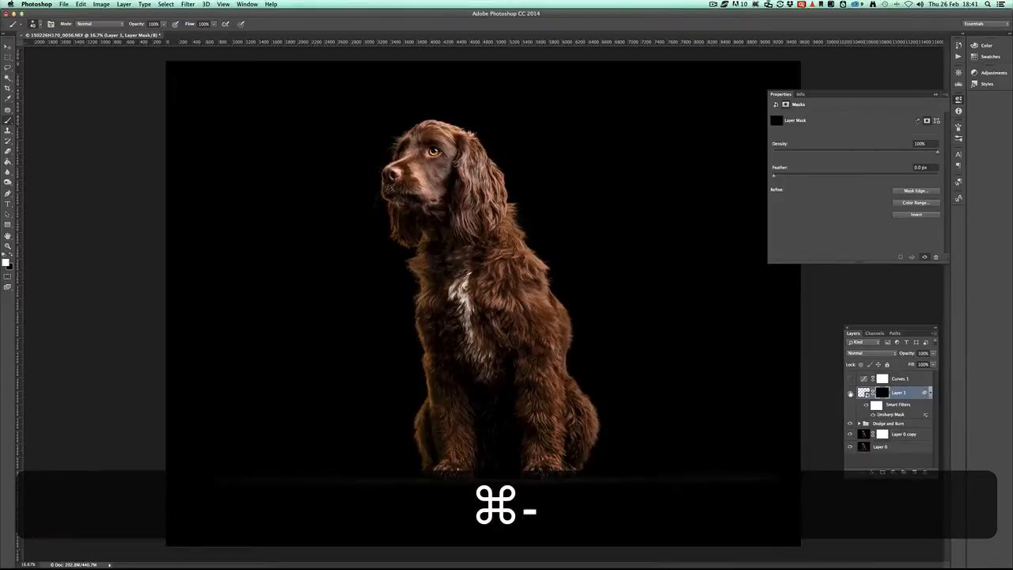
left_click(863, 392)
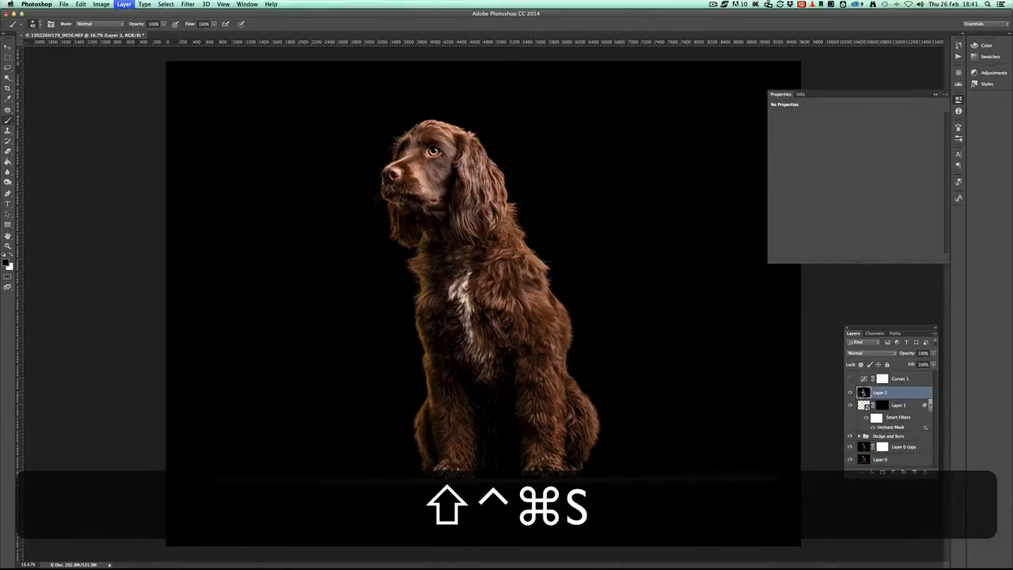
left_click(187, 4)
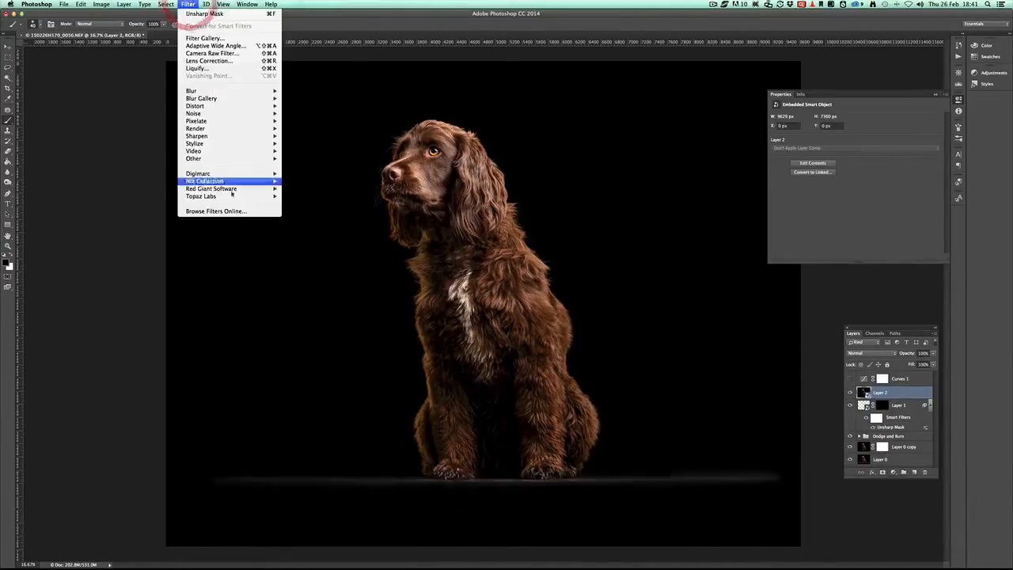
mouse_move(204, 181)
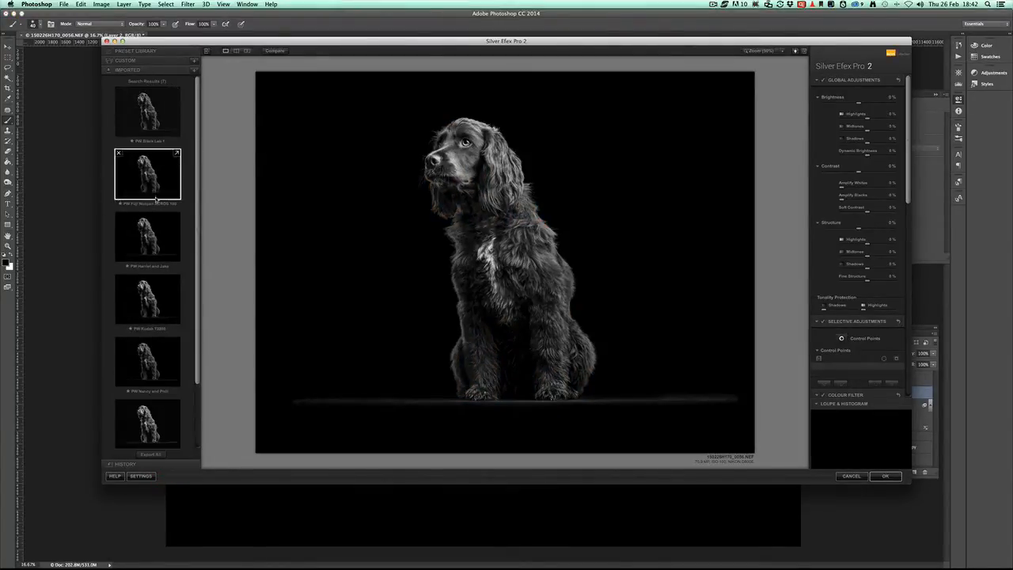
Step: Apply a Silver Efex black-and-white preset, pick a 400 ISO film type, strengthen Burn Edges, and apply
left_click(147, 109)
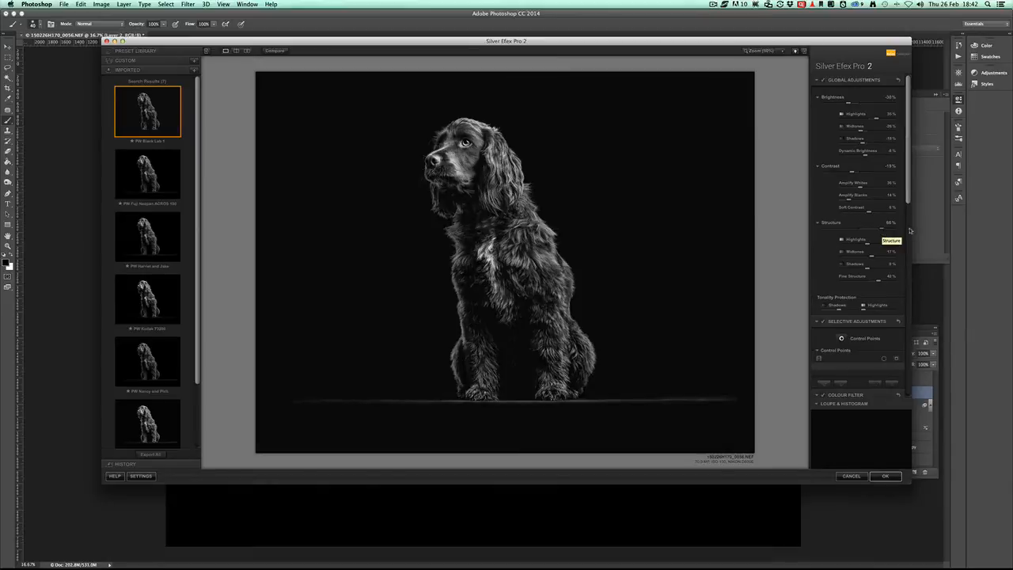
scroll("down", 3)
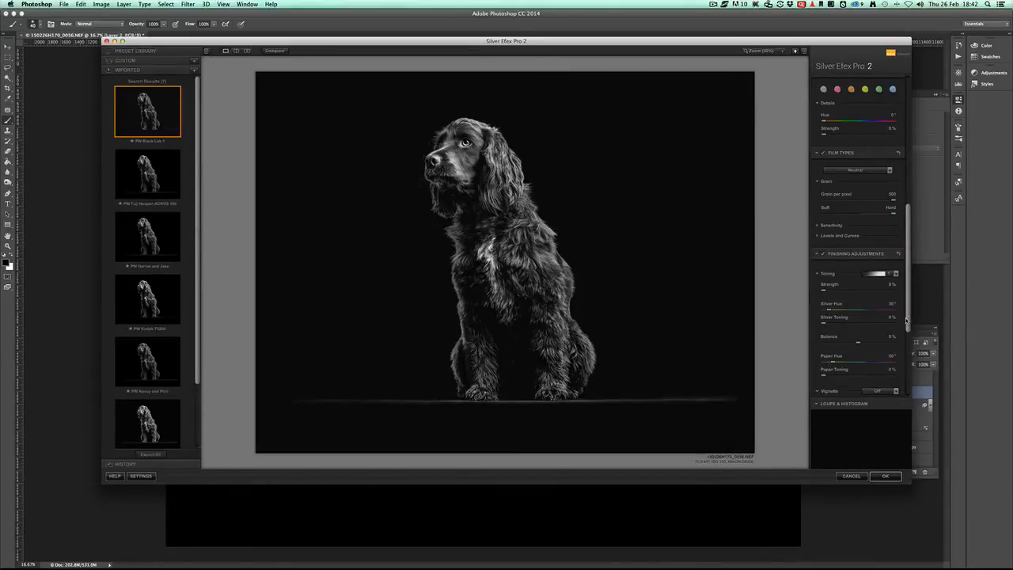
left_click(857, 109)
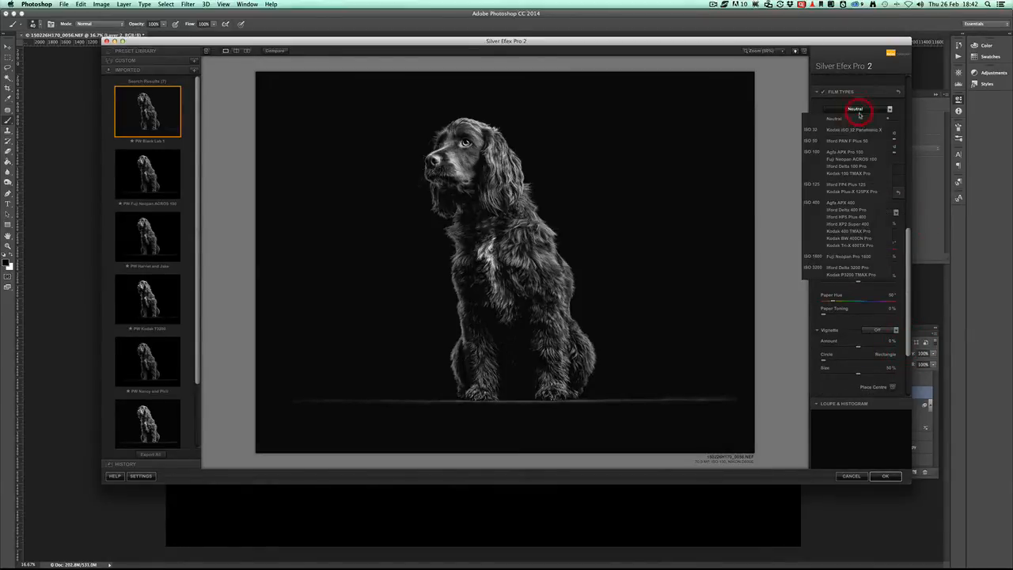
left_click(851, 167)
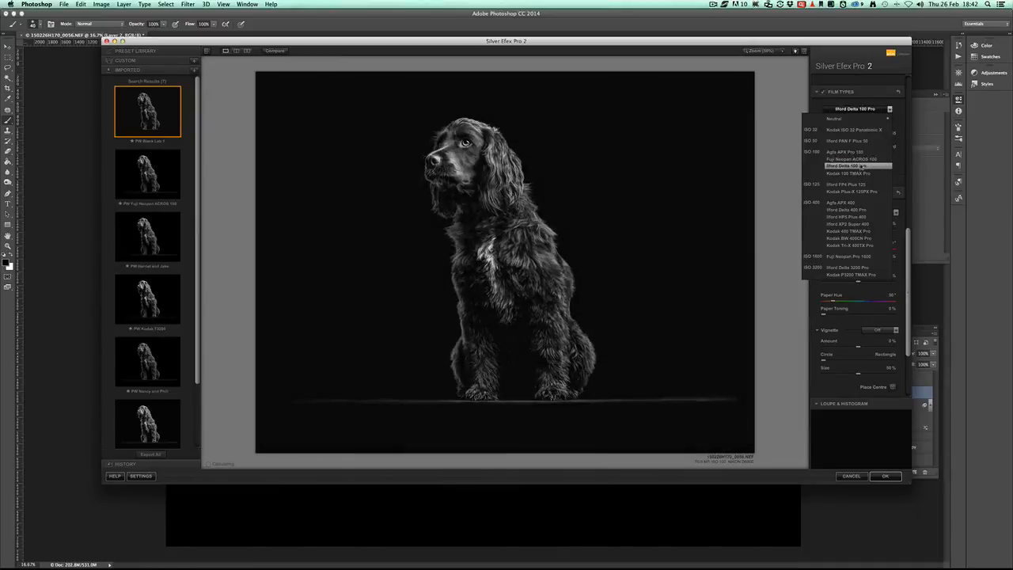
left_click(846, 217)
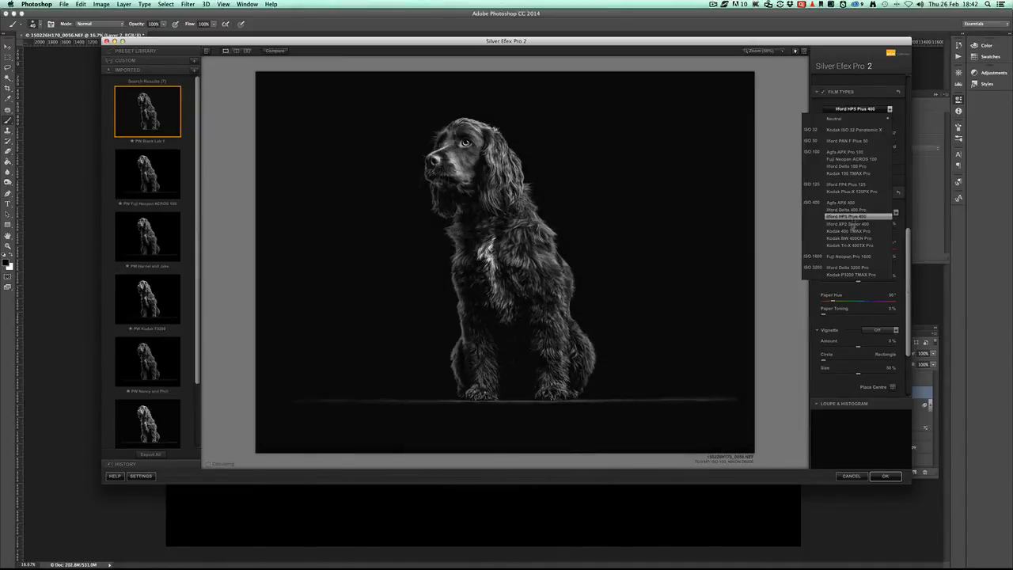
left_click(850, 223)
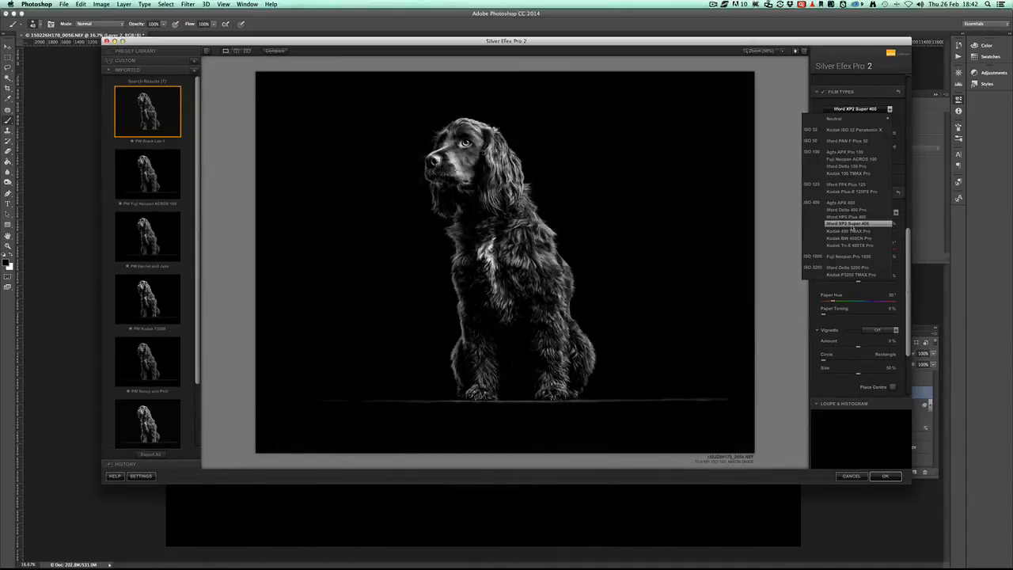
left_click(848, 216)
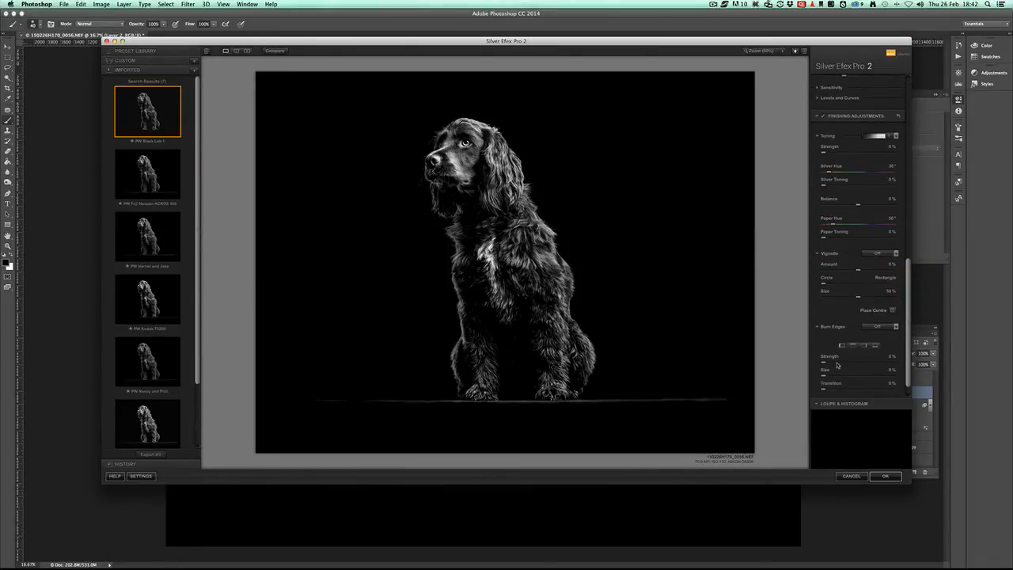
left_click_drag(824, 346, 866, 346)
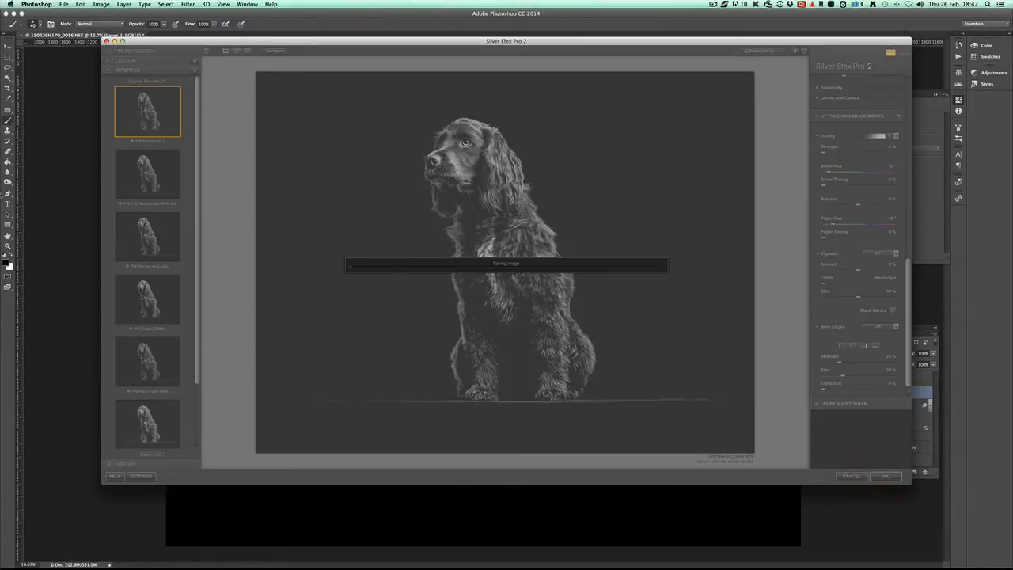
left_click(884, 475)
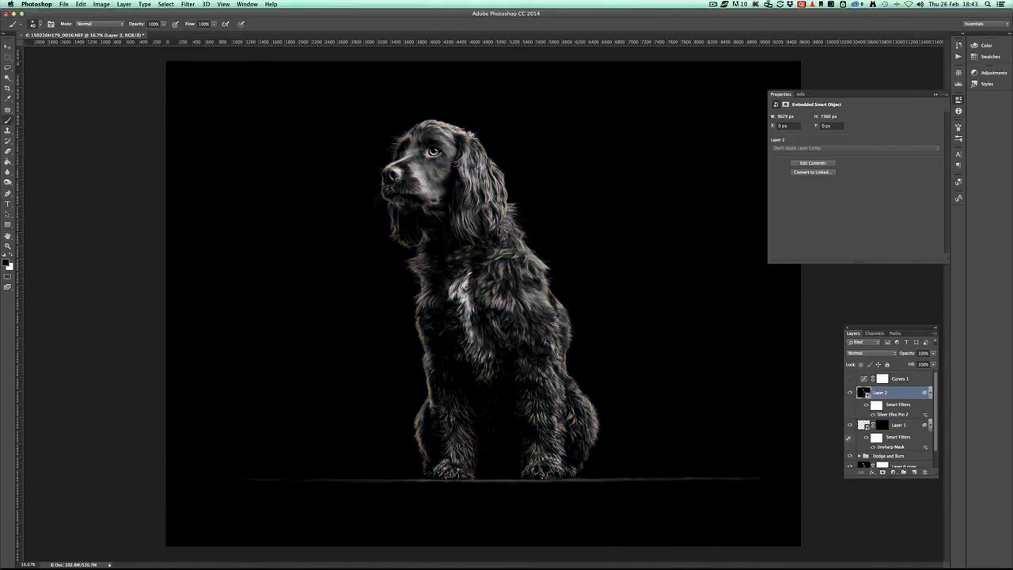
Step: Warm the black-and-white spaniel with a Color Balance adjustment layer, then close the document, saving it as PSD
left_click(894, 471)
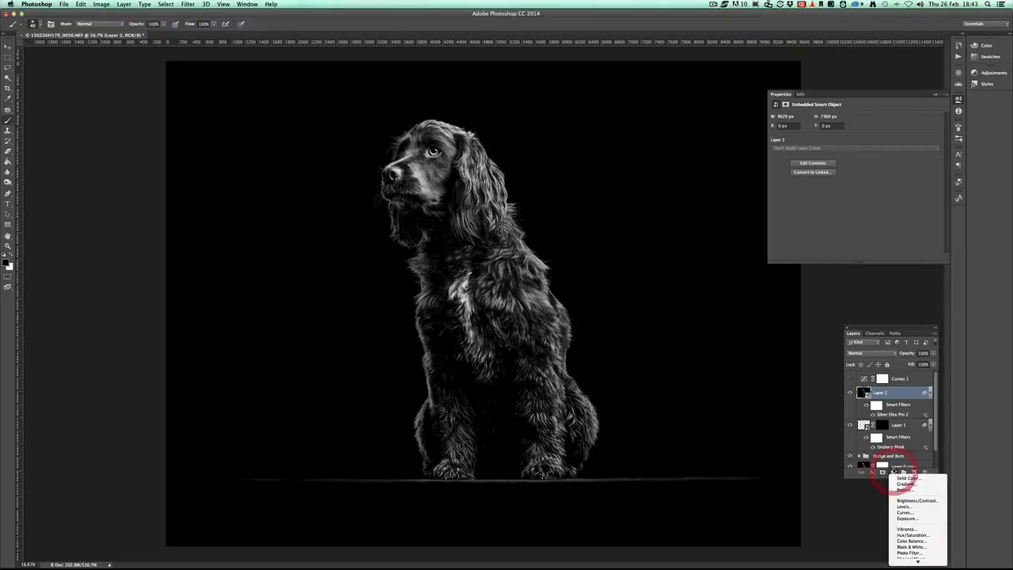
mouse_move(909, 540)
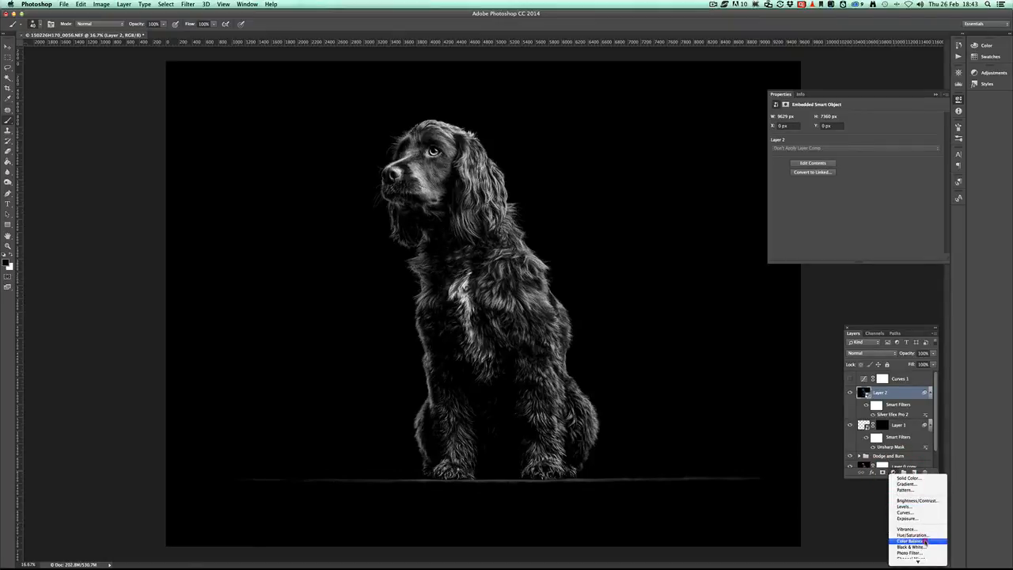
left_click(910, 540)
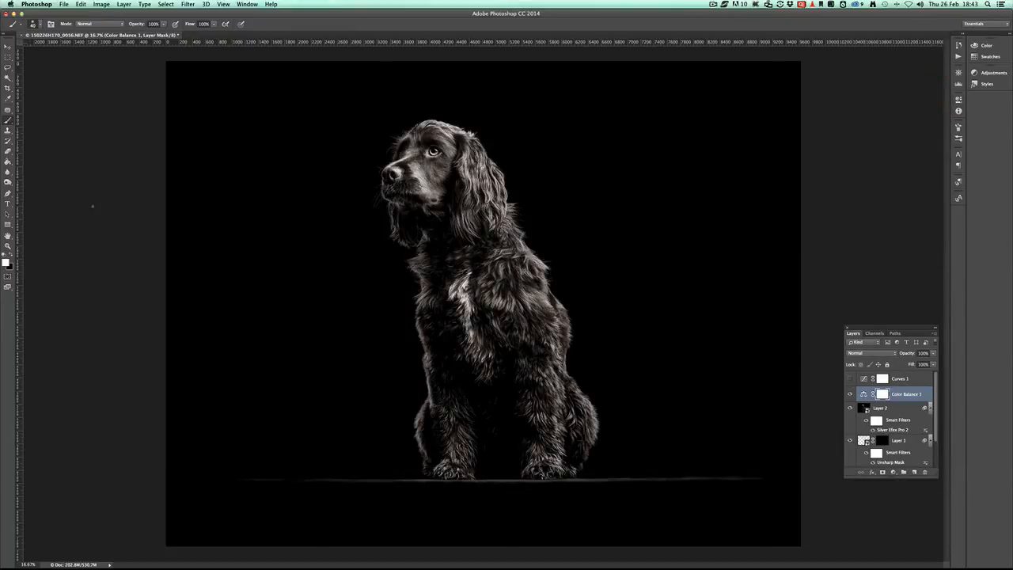
key("cmd+w")
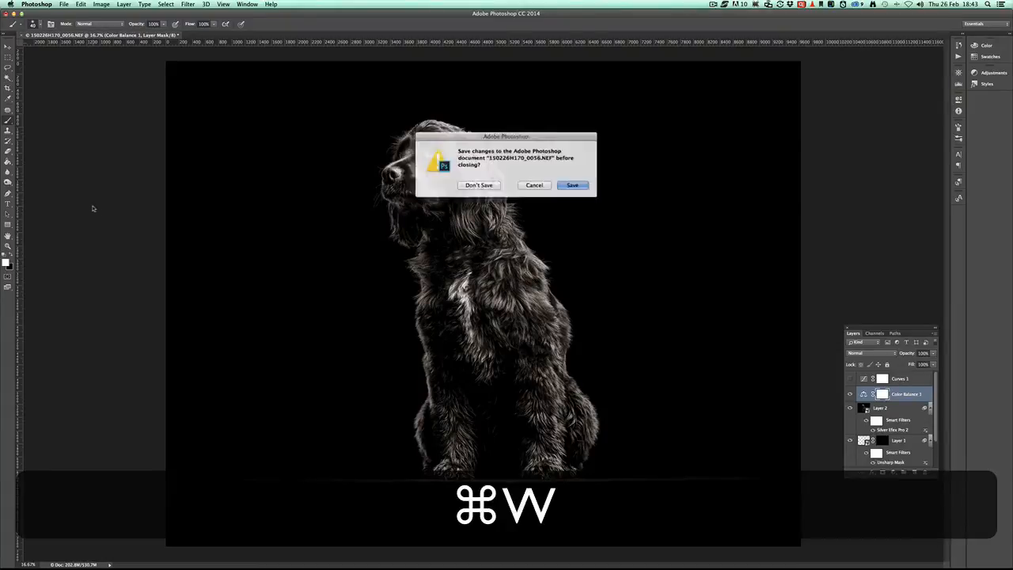
left_click(572, 184)
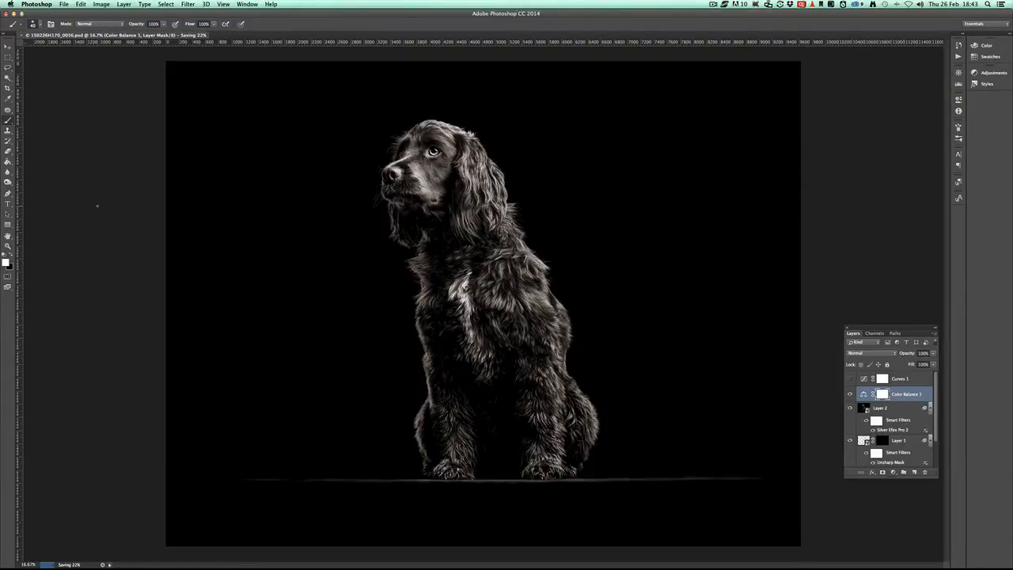